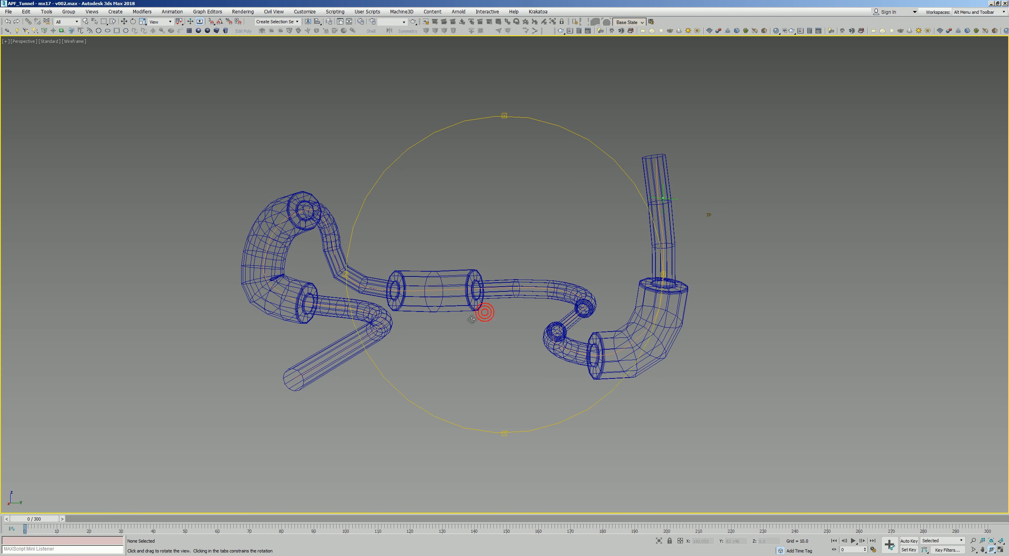
# - Orbit and pan around the tunnel, then play and stop the tracer particle animation
pyautogui.moveTo(472, 320); pyautogui.dragTo(560, 258)
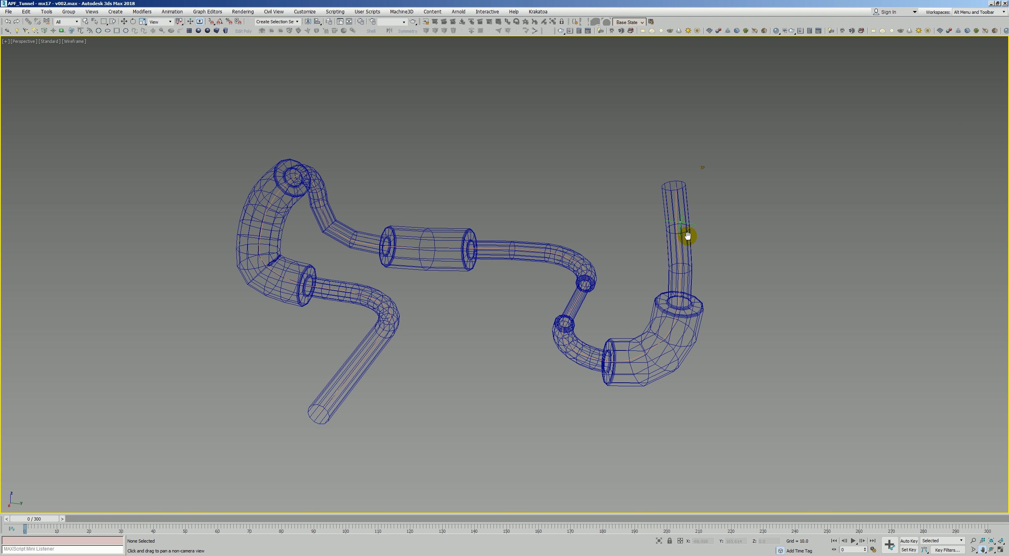
pyautogui.moveTo(633, 282)
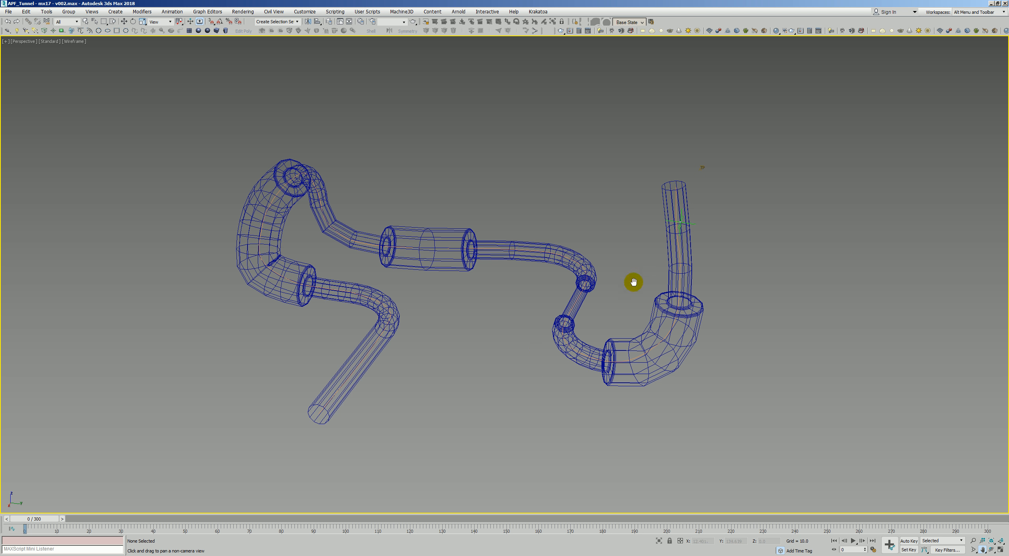
pyautogui.moveTo(689, 197)
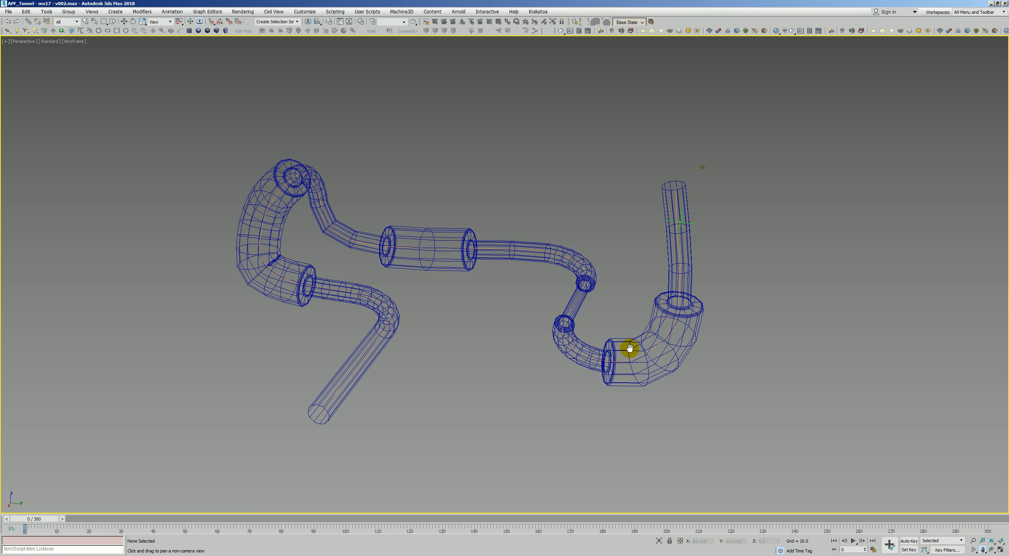
pyautogui.moveTo(630, 348); pyautogui.dragTo(511, 298)
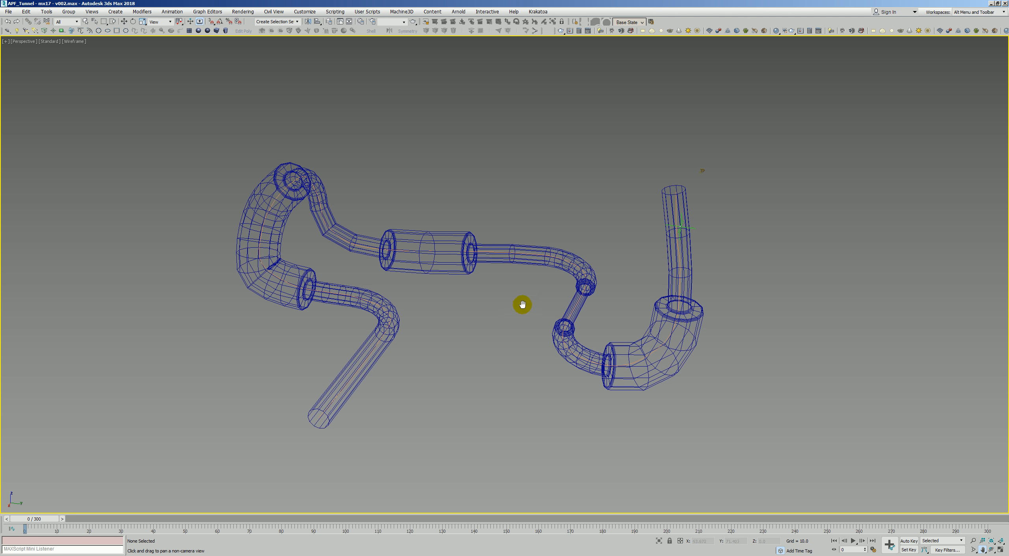
pyautogui.click(852, 541)
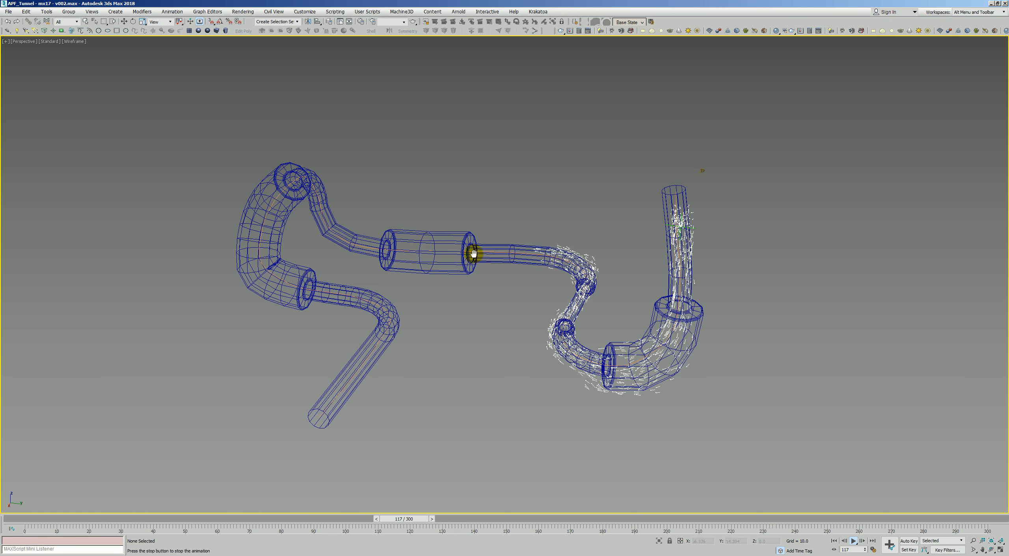
pyautogui.click(852, 541)
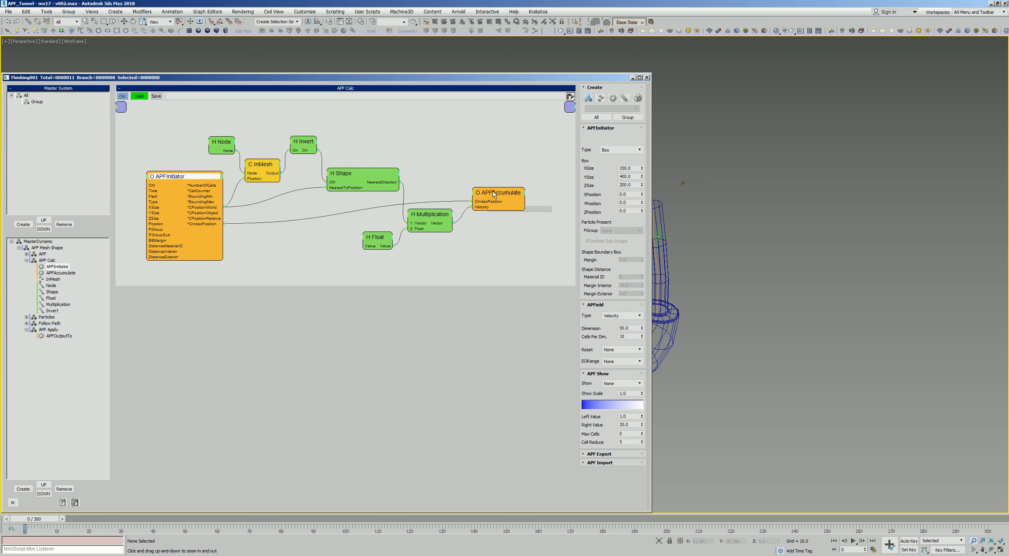
# - Inspect the APF Accumulate settings, the Node operator's spline and the Follow Path graph
pyautogui.click(493, 195)
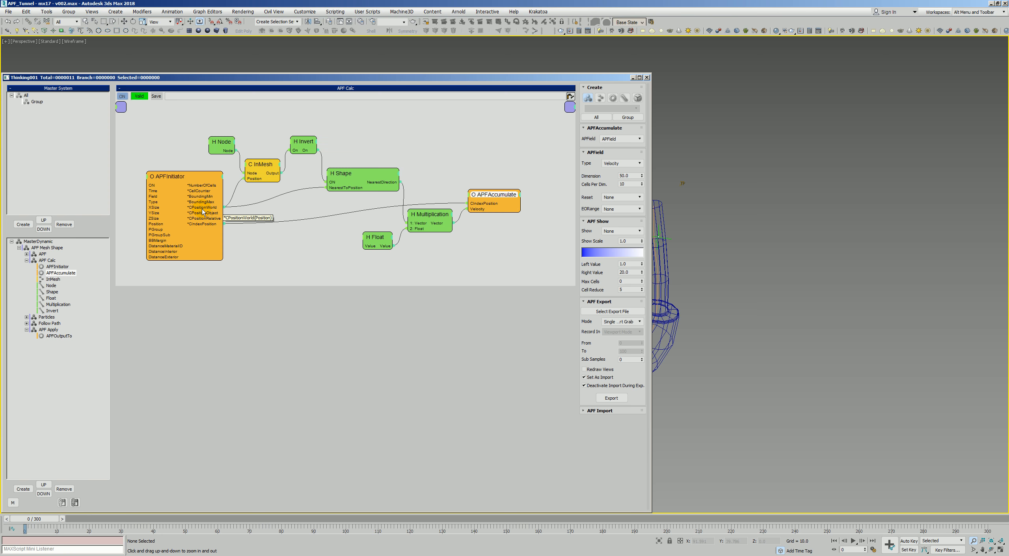
pyautogui.click(303, 150)
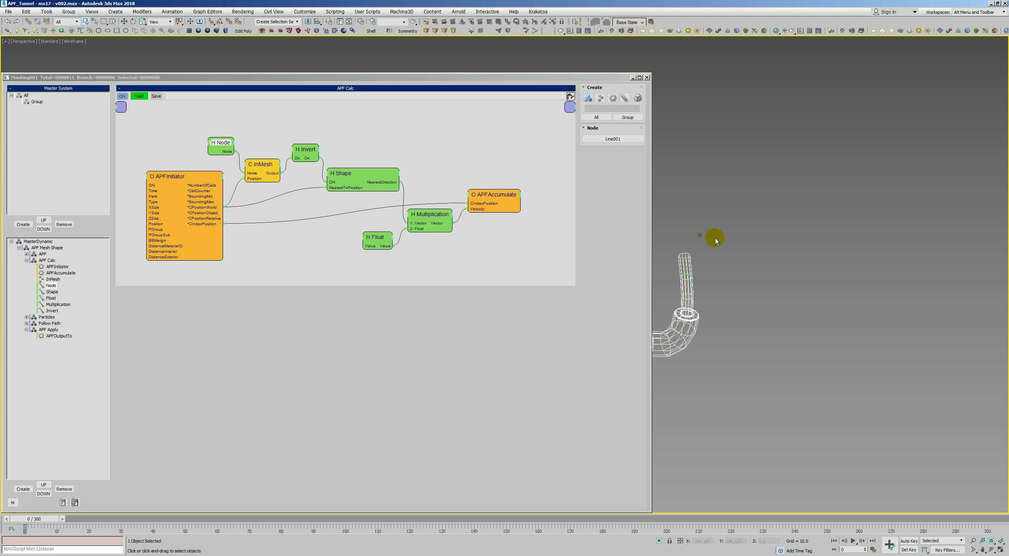
pyautogui.click(493, 198)
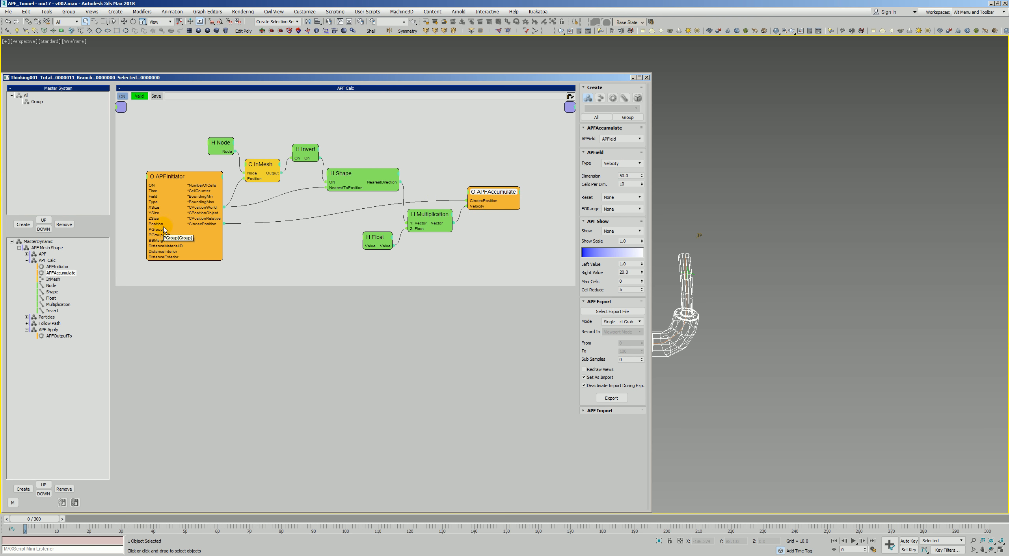
pyautogui.click(47, 316)
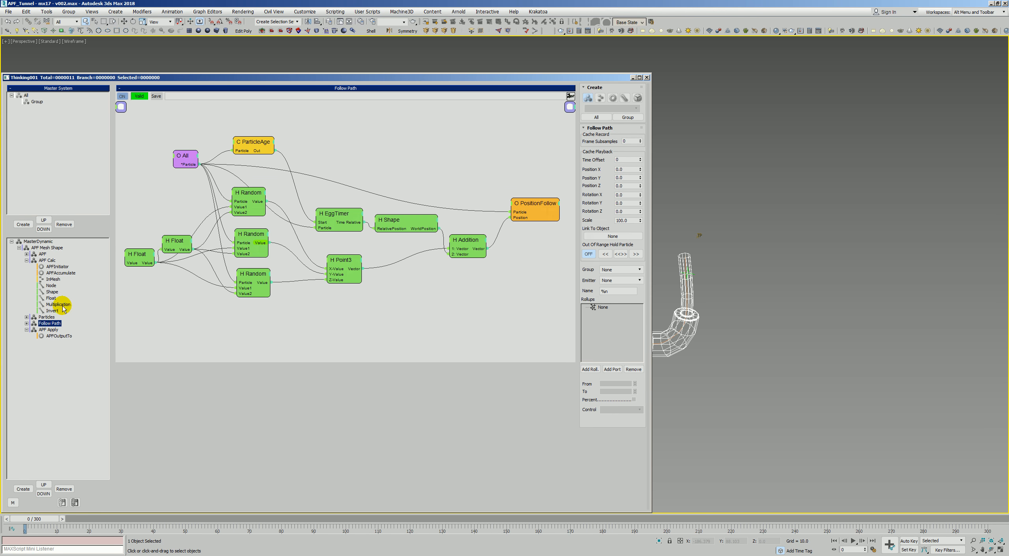
# - Back in APF Calc, set the APF Show display to Average
pyautogui.click(47, 260)
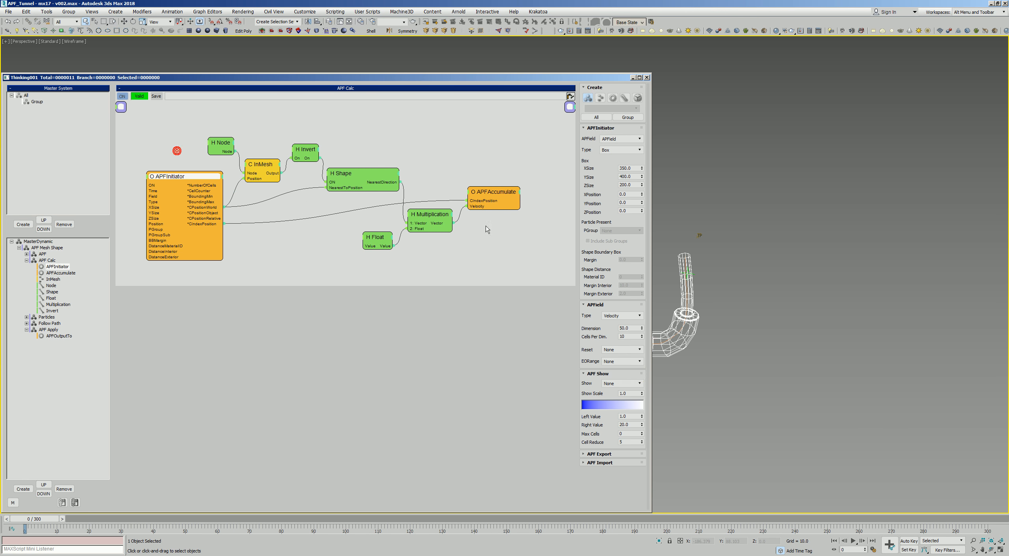
pyautogui.click(621, 383)
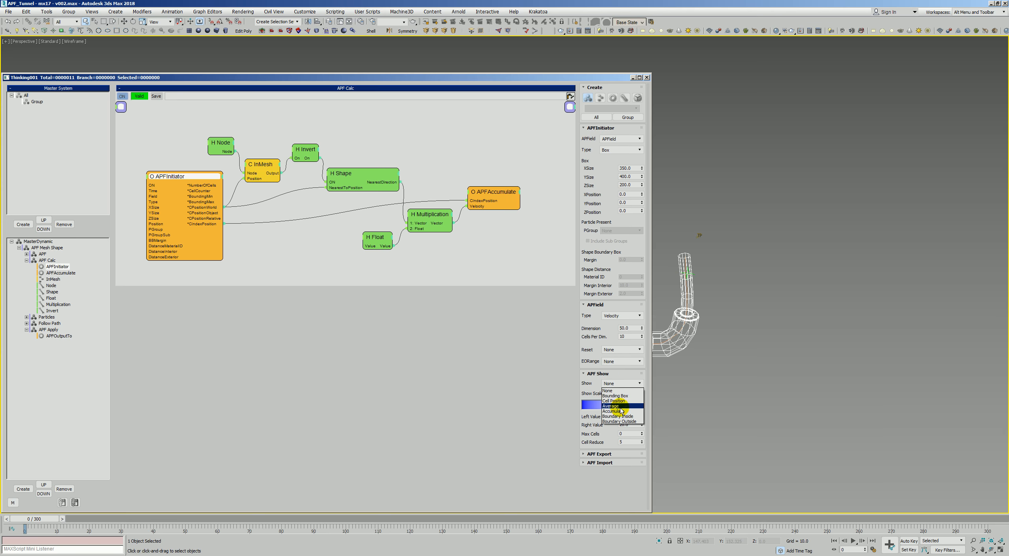
pyautogui.click(612, 407)
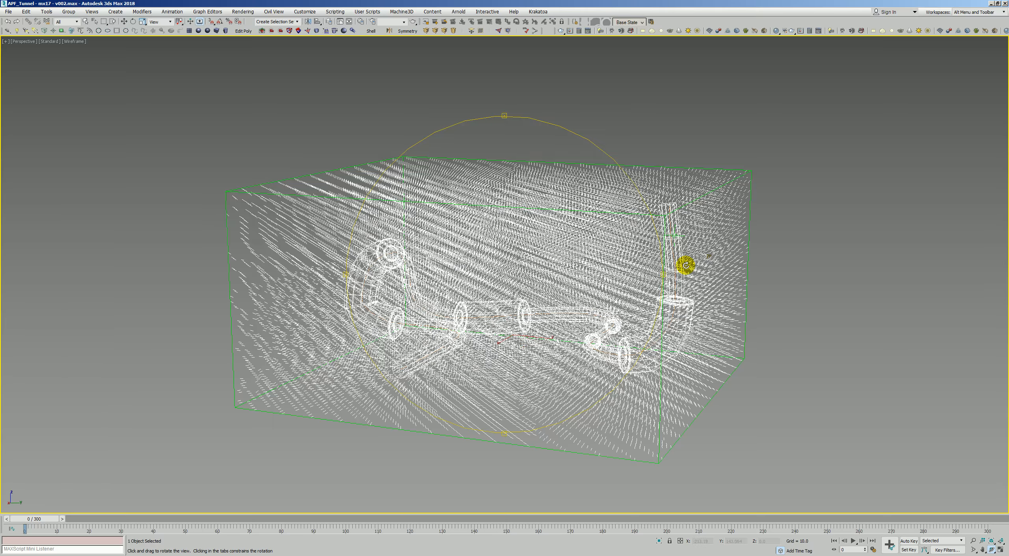
# - Set APFInitiator Cells Per Dim. to 100, then switch to the v003 3ds Max 2017 session
pyautogui.moveTo(686, 265); pyautogui.dragTo(585, 313)
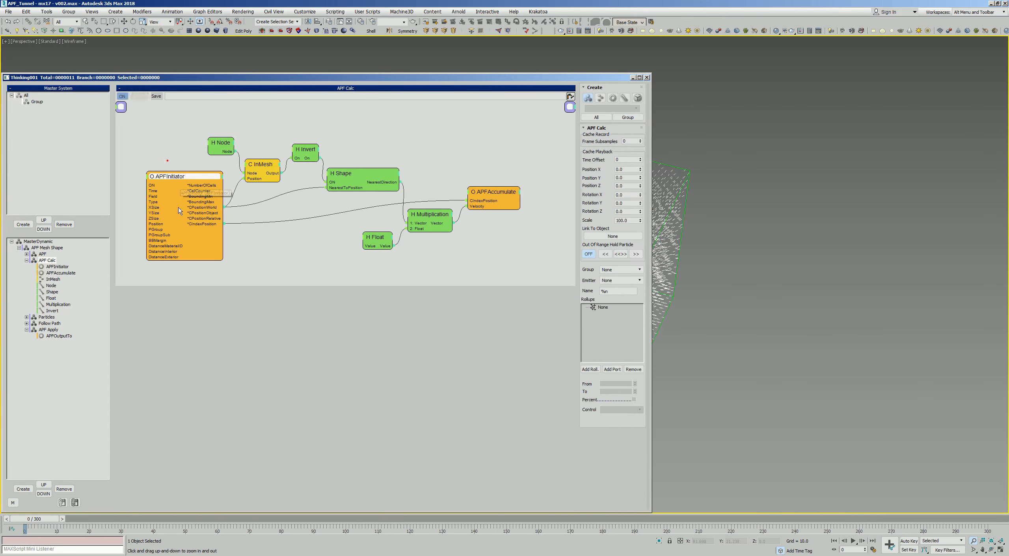
pyautogui.click(184, 177)
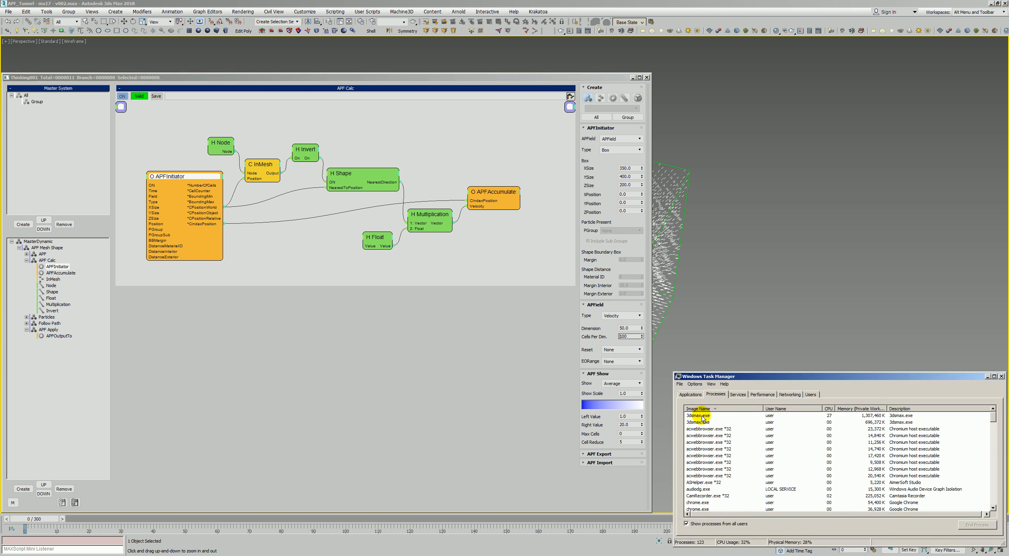
pyautogui.click(977, 524)
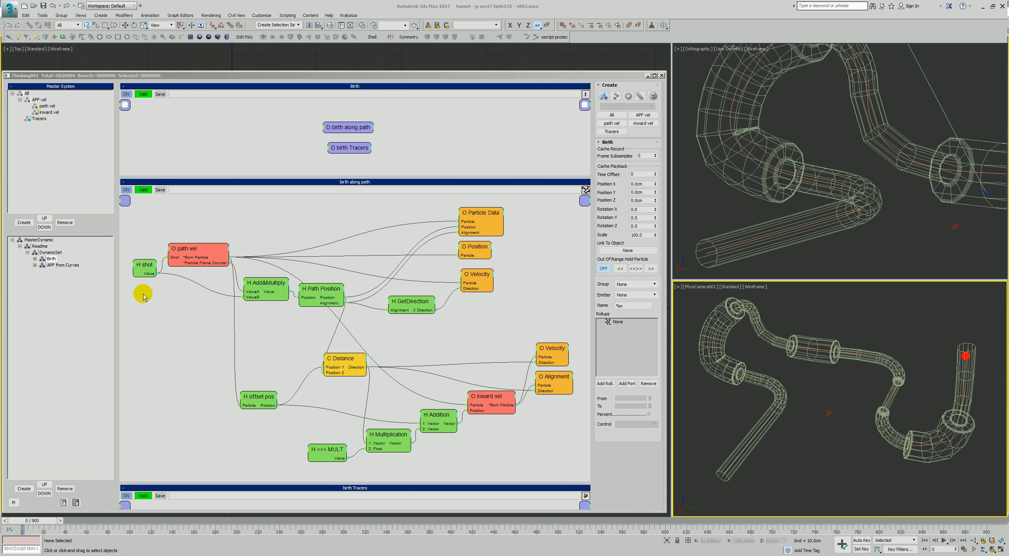
pyautogui.click(50, 258)
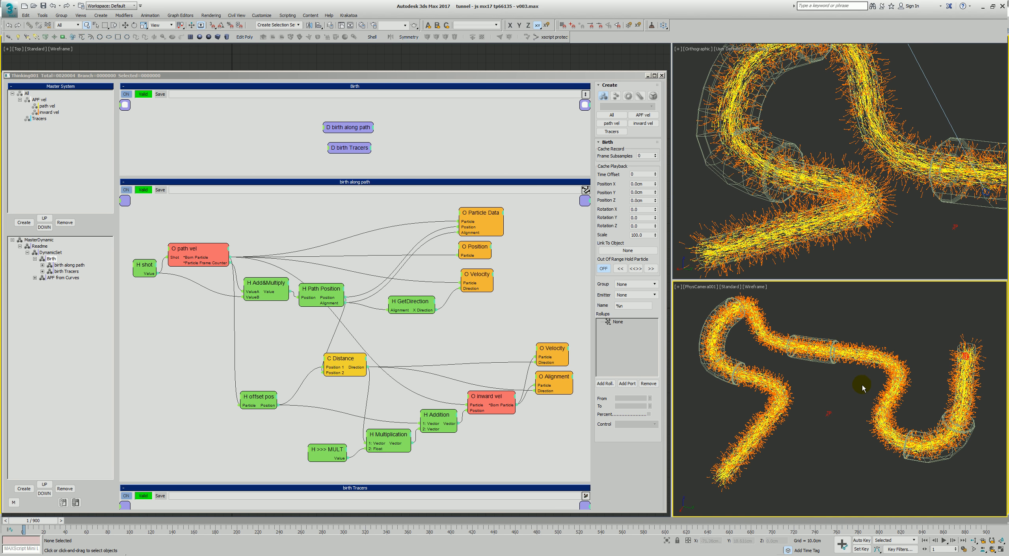
pyautogui.moveTo(942, 389)
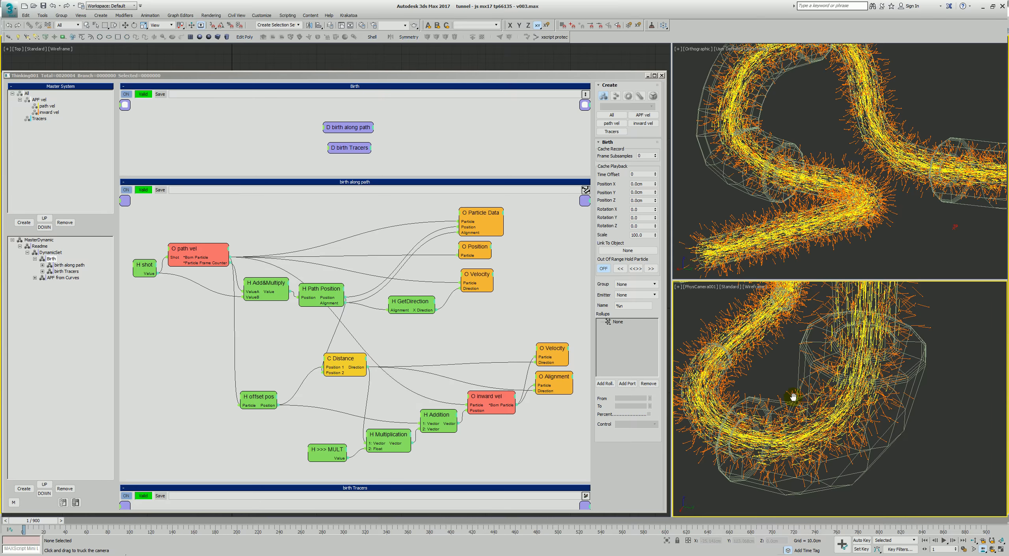
pyautogui.moveTo(789, 417)
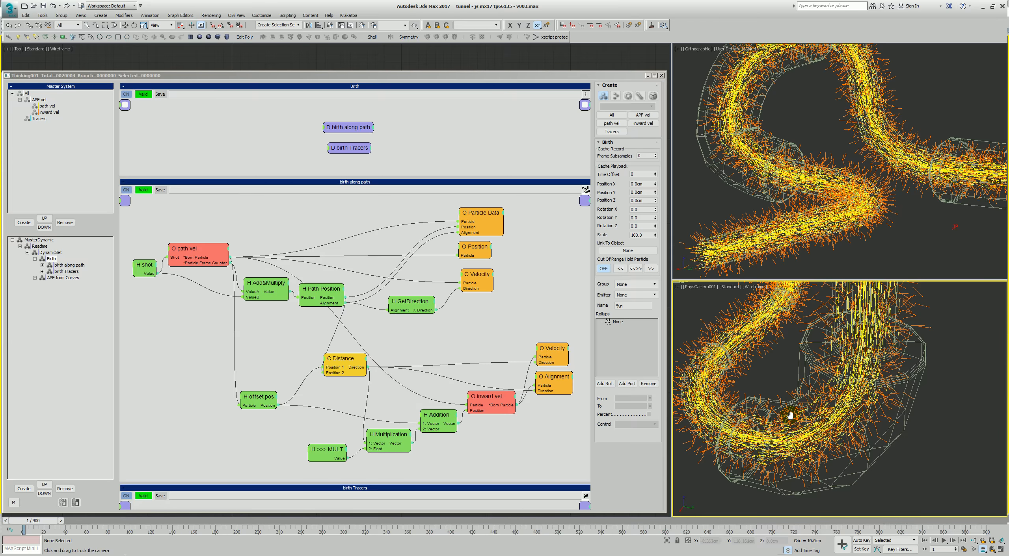
pyautogui.moveTo(790, 416); pyautogui.dragTo(798, 405)
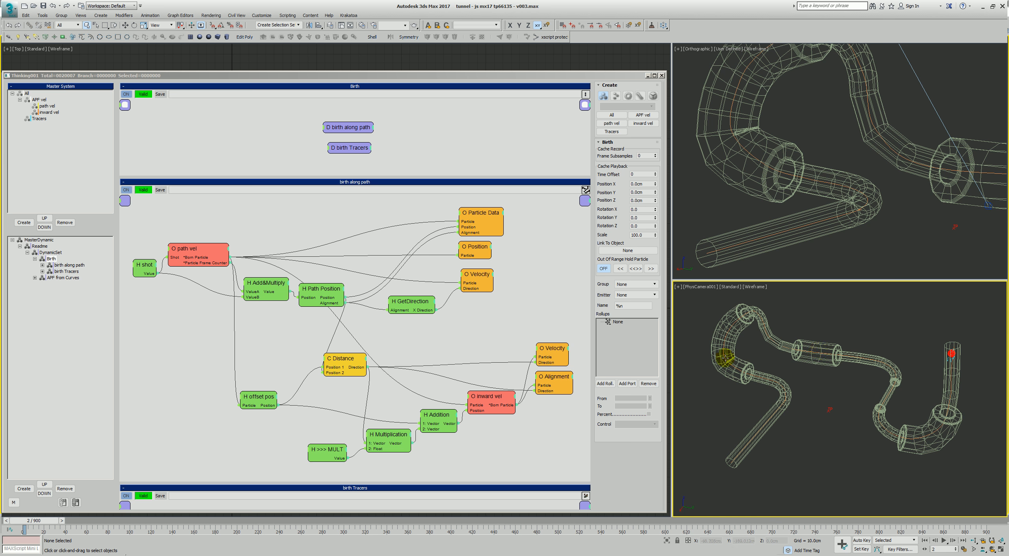
# - Advance a frame, review birth Tracers, path vel and inward vel, then reopen birth along path
pyautogui.click(945, 540)
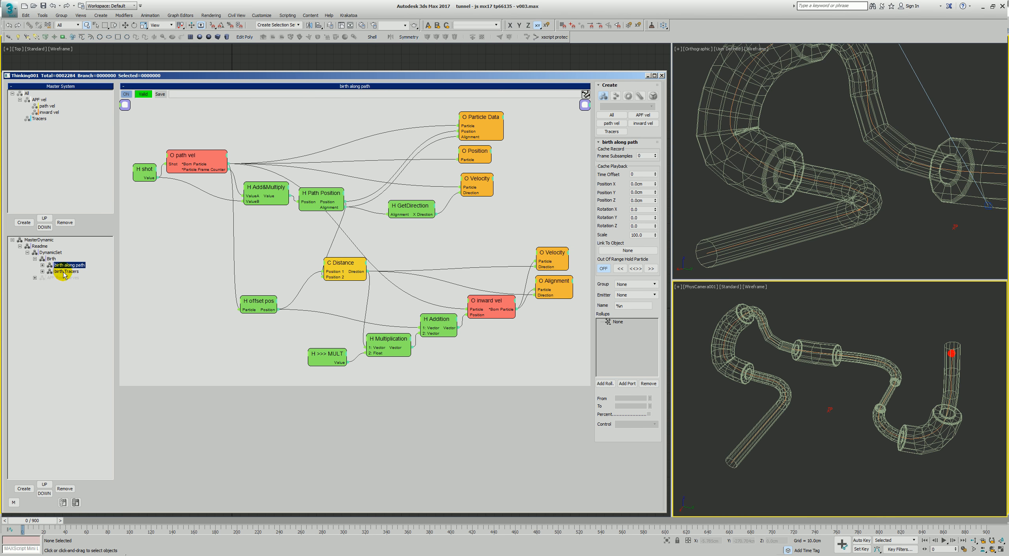
pyautogui.click(65, 271)
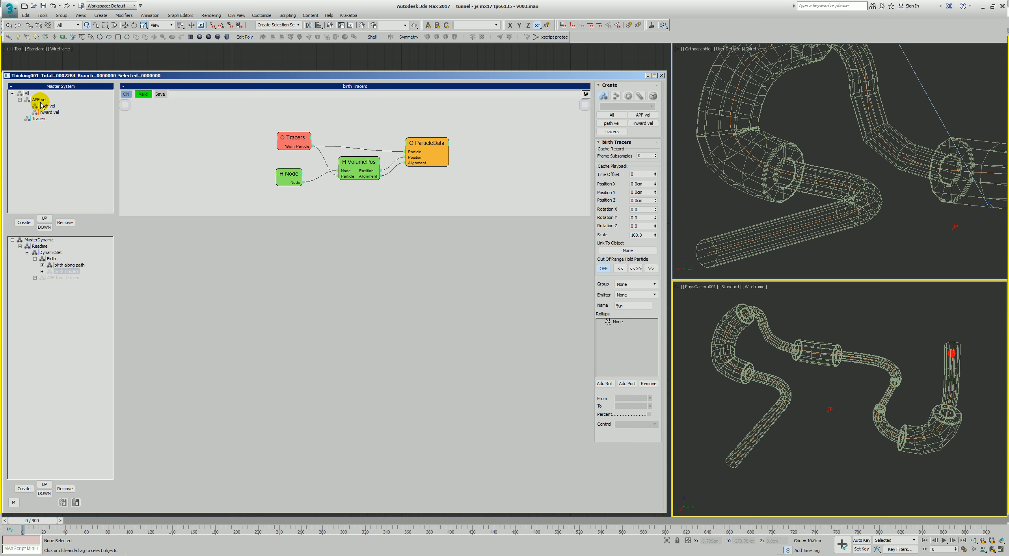
pyautogui.click(46, 105)
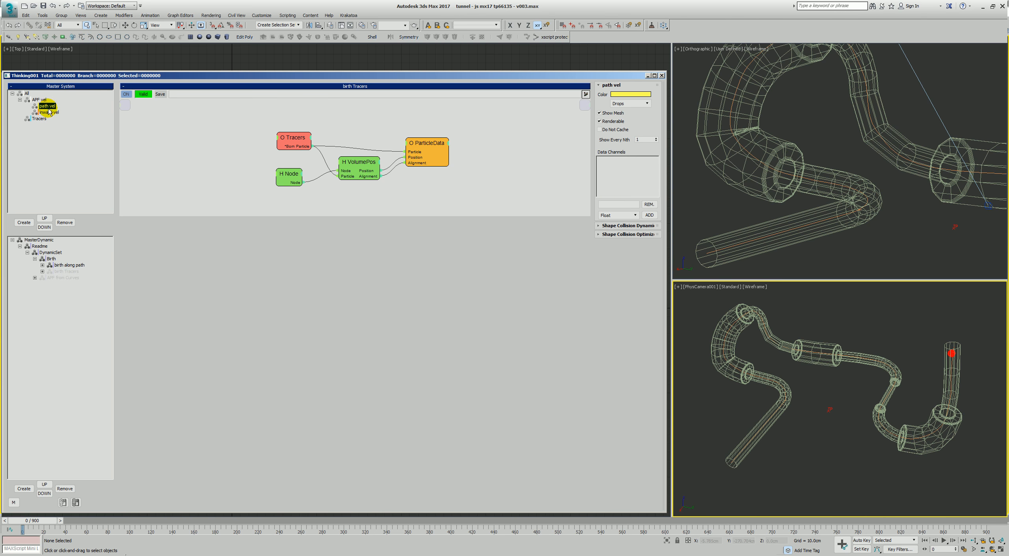
pyautogui.click(46, 112)
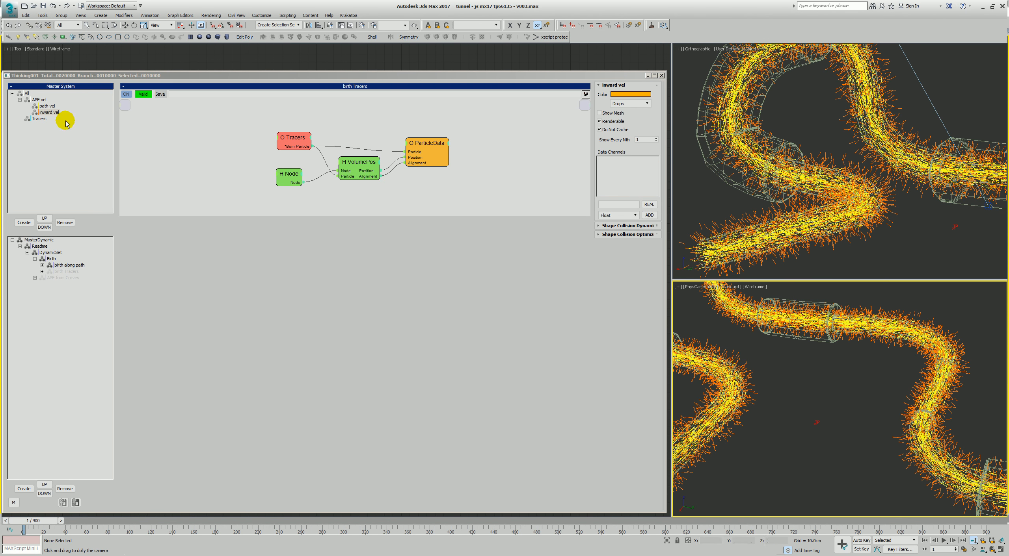
pyautogui.click(47, 106)
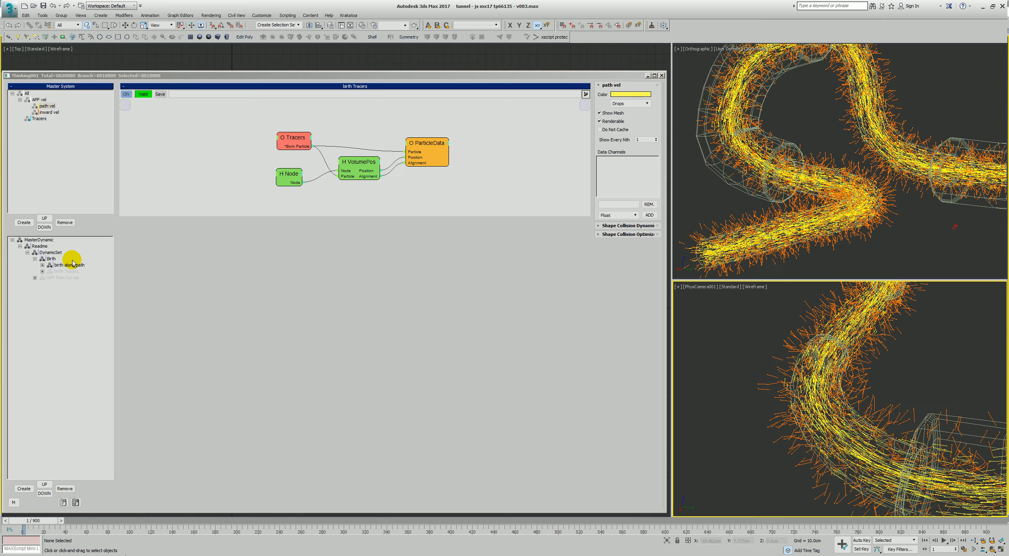
pyautogui.click(68, 265)
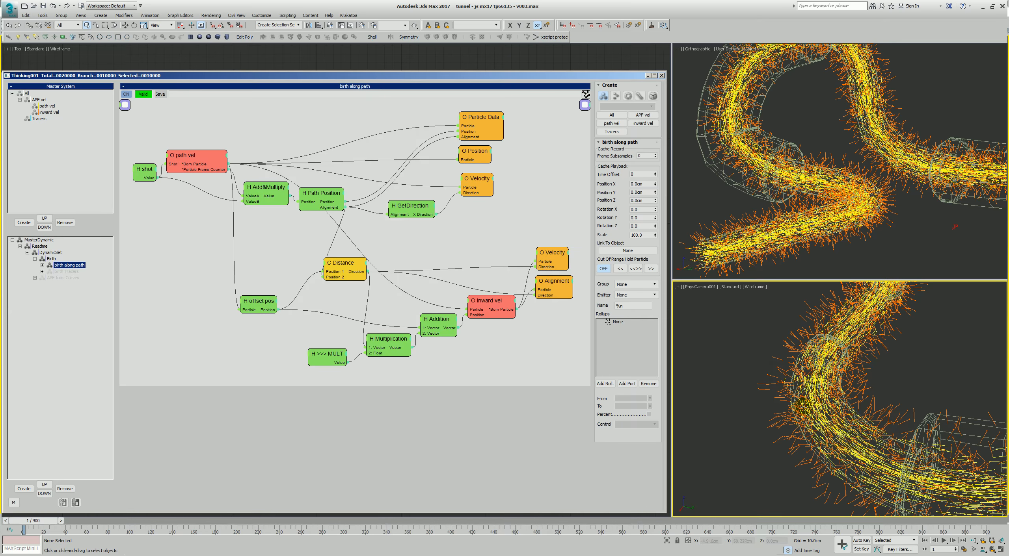
# - Inspect the Path Position, Velocity, Position and Particle Data nodes, then select offset pos
pyautogui.click(142, 170)
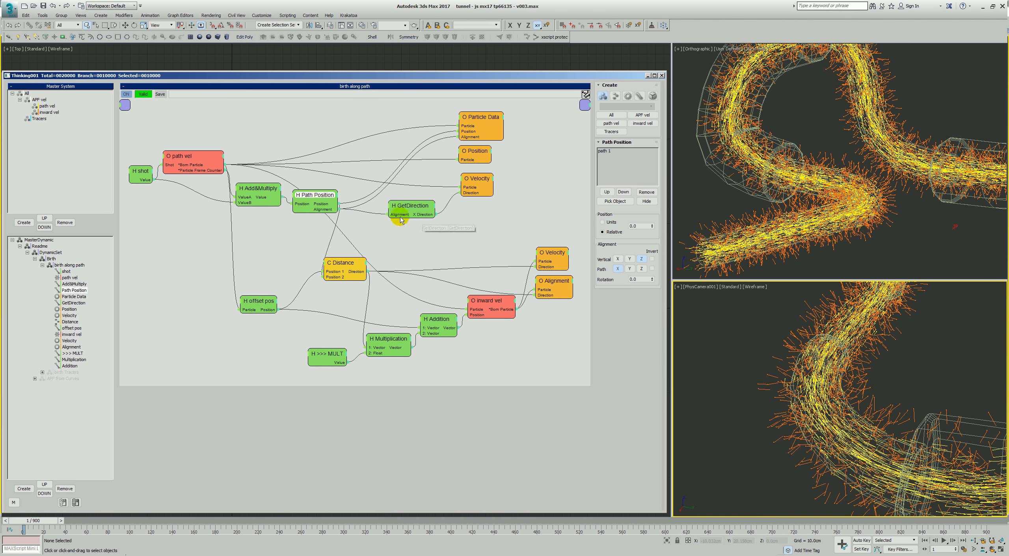
pyautogui.moveTo(446, 204)
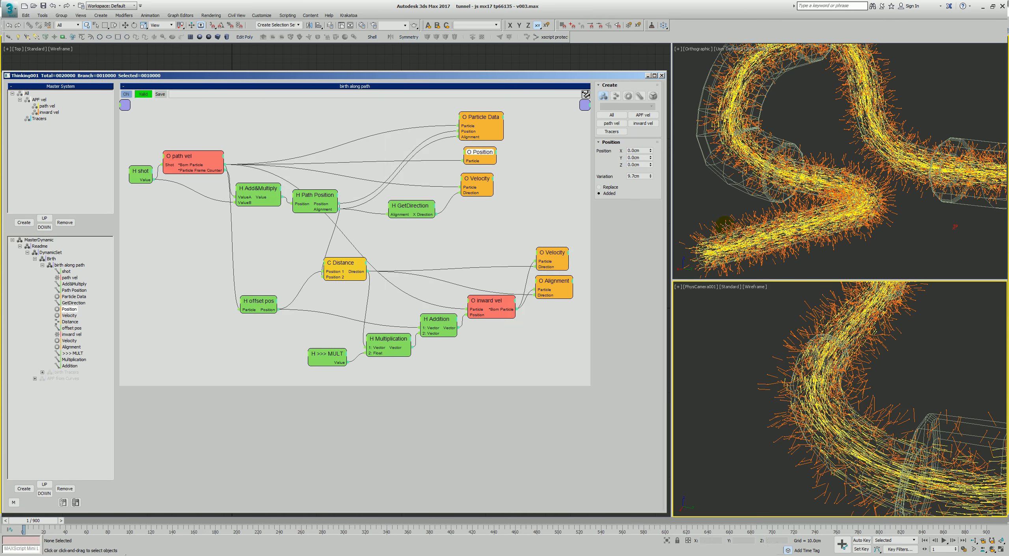
pyautogui.moveTo(411, 210)
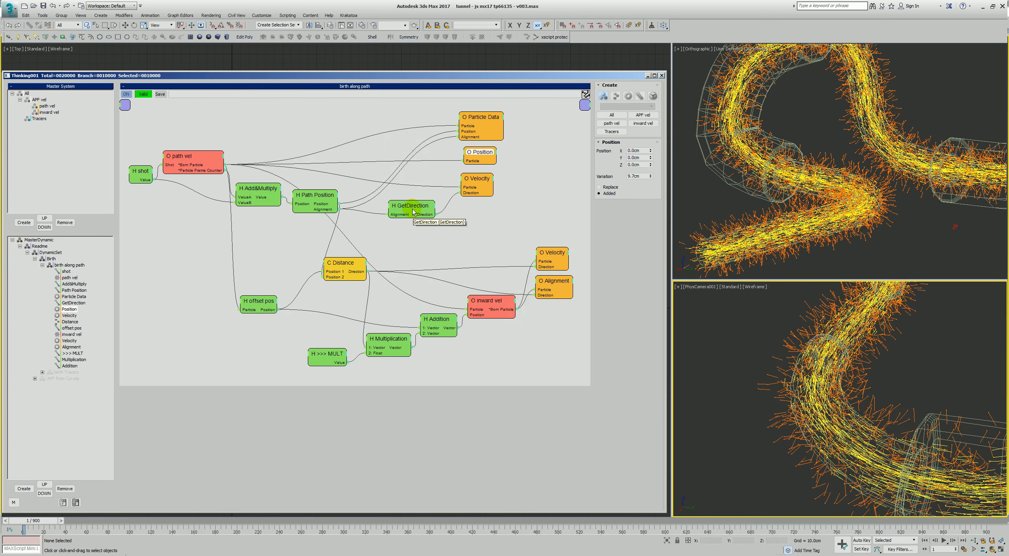
pyautogui.click(480, 186)
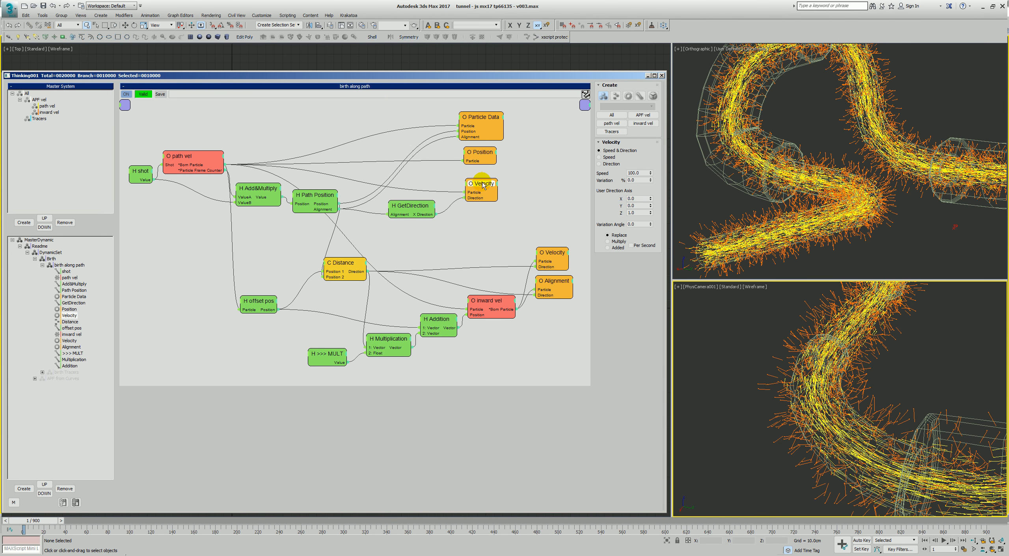
pyautogui.click(480, 125)
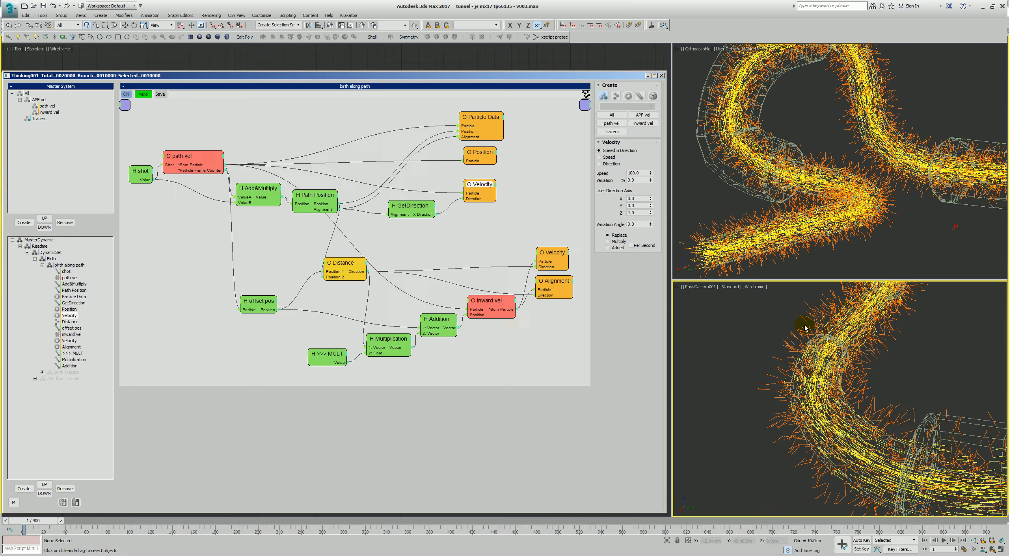
pyautogui.moveTo(266, 309)
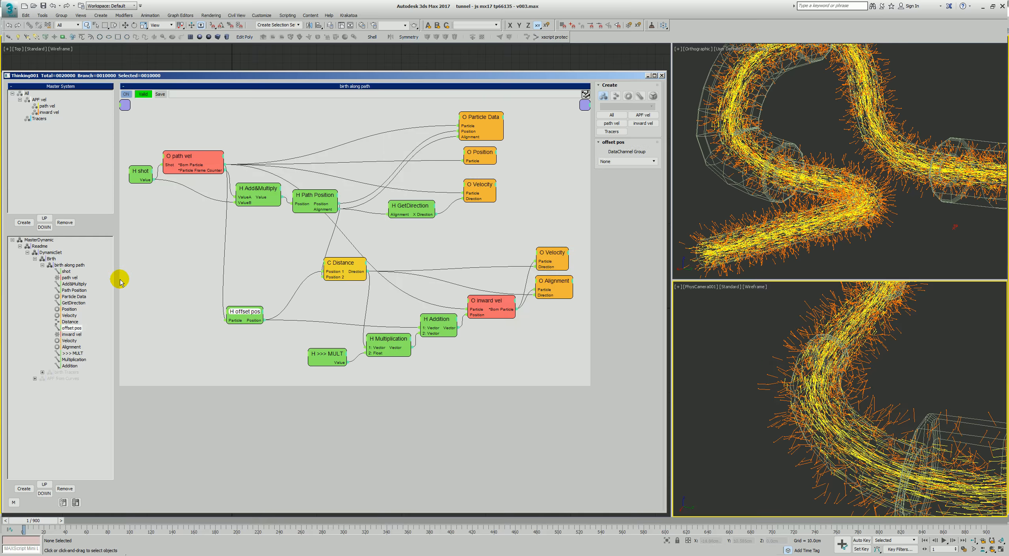
pyautogui.click(473, 157)
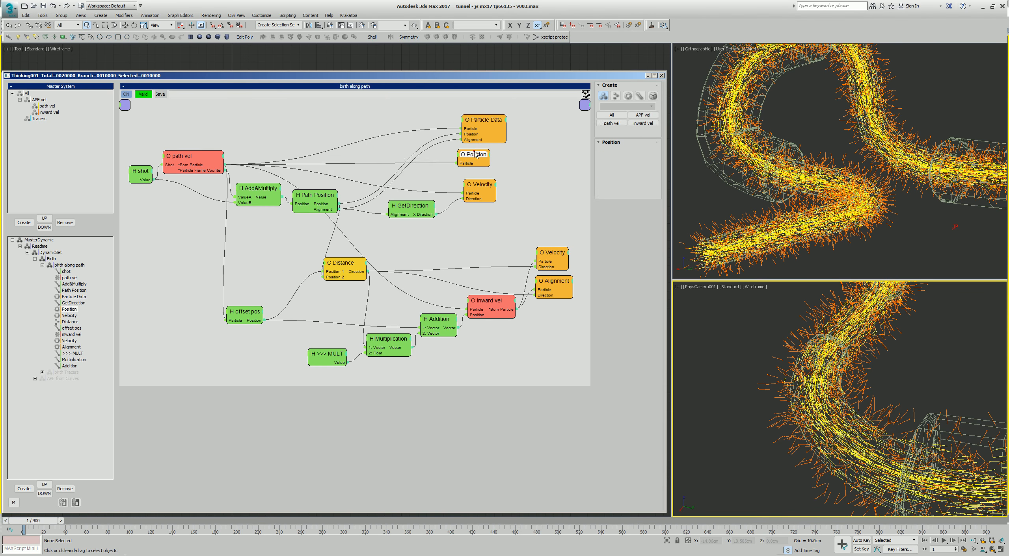
pyautogui.click(484, 128)
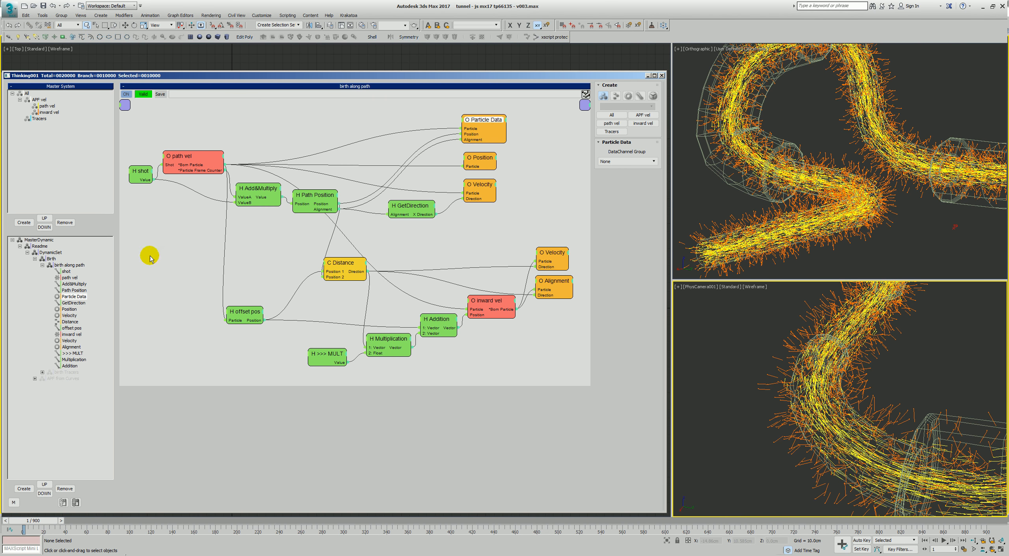
pyautogui.moveTo(521, 182)
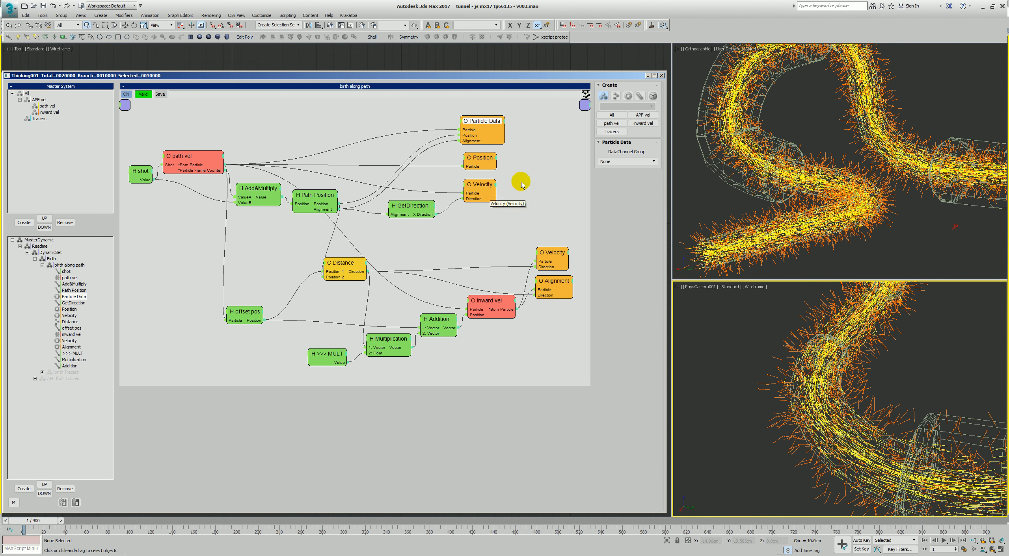
pyautogui.click(479, 159)
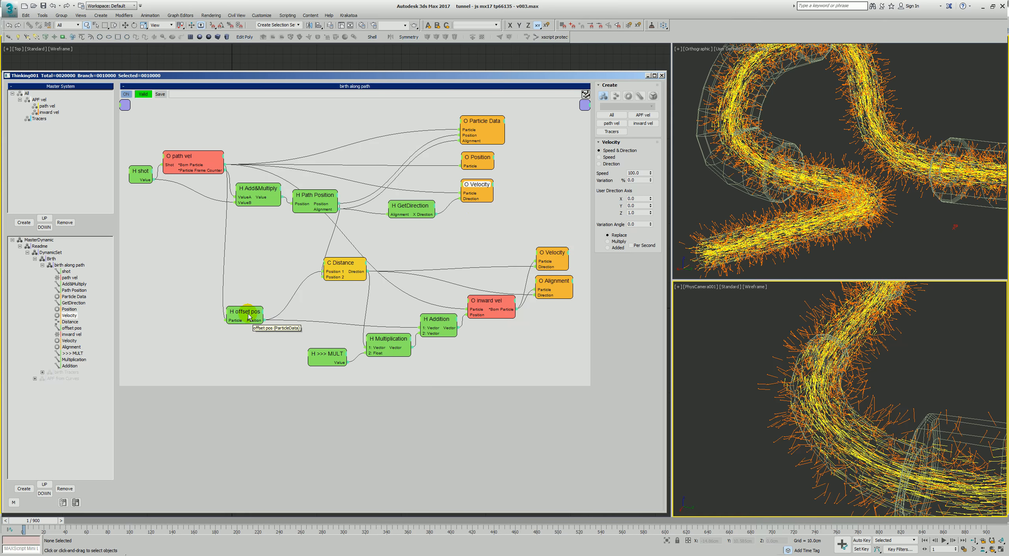
pyautogui.click(71, 328)
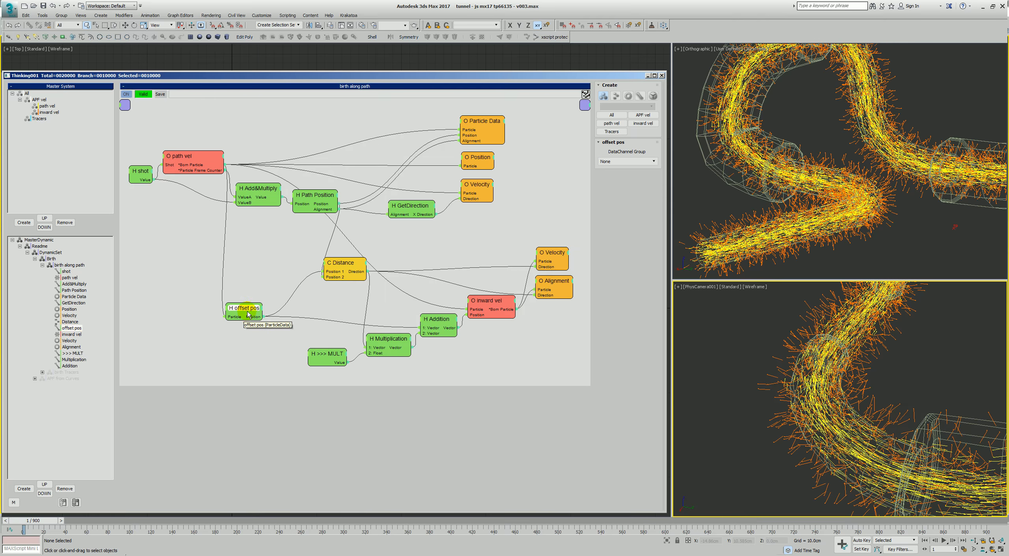
pyautogui.moveTo(469, 172)
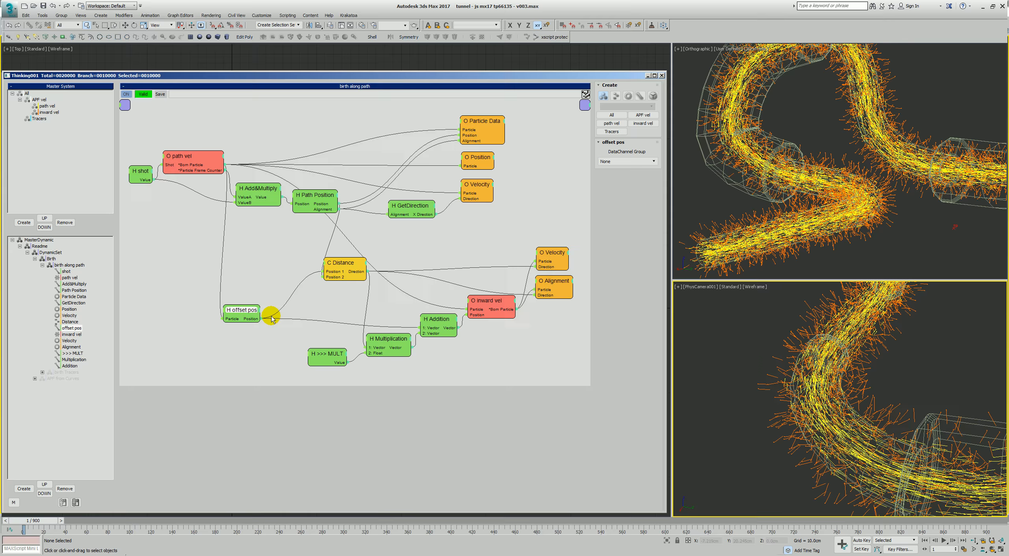
# - Check inward vel birth and Distance radius settings while rearranging nodes, ending on lower Velocity
pyautogui.click(344, 267)
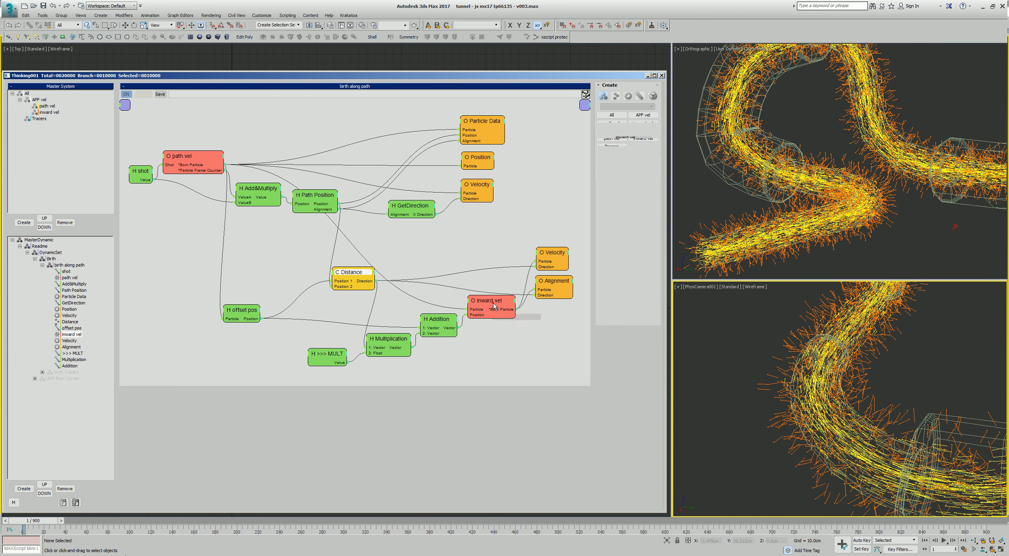
pyautogui.click(491, 301)
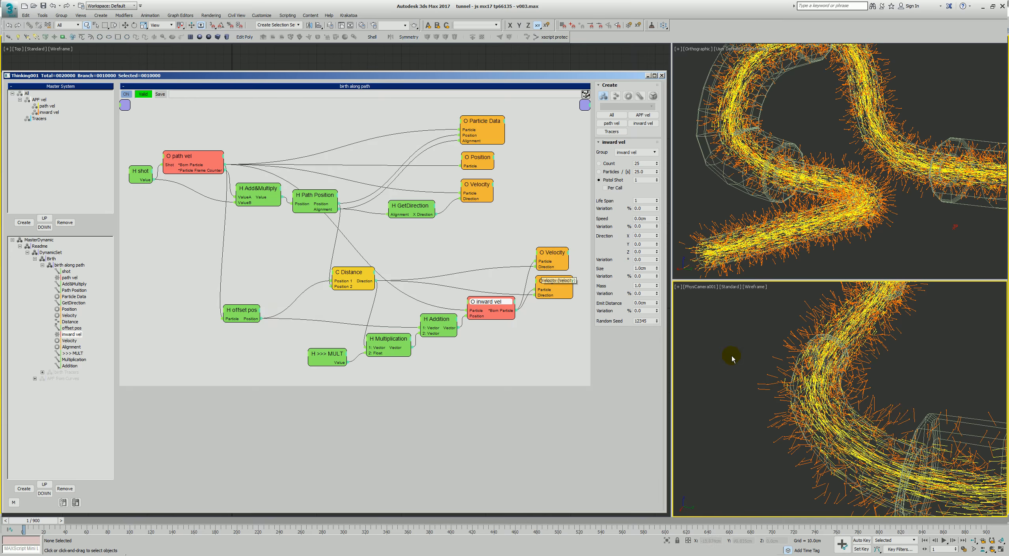
pyautogui.click(327, 358)
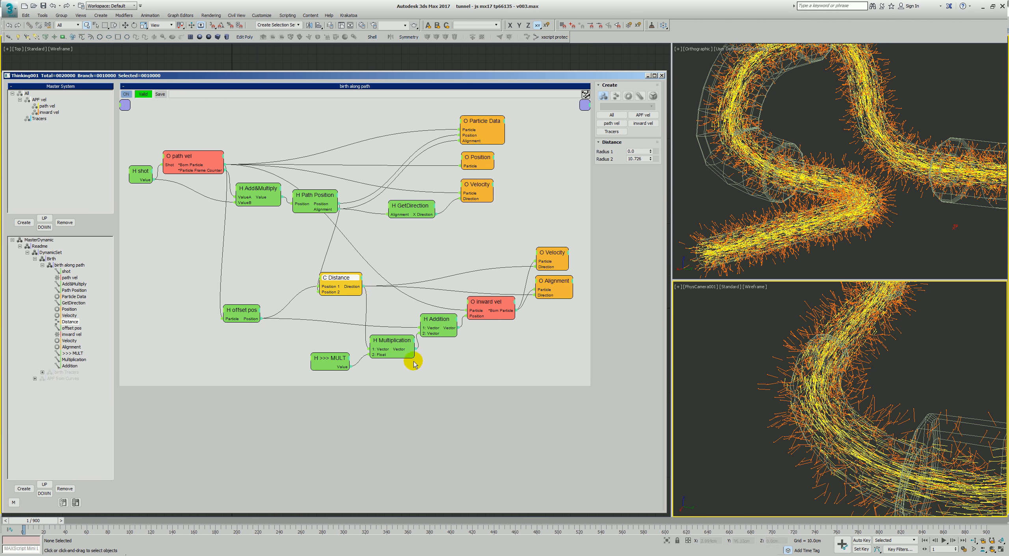
pyautogui.click(391, 340)
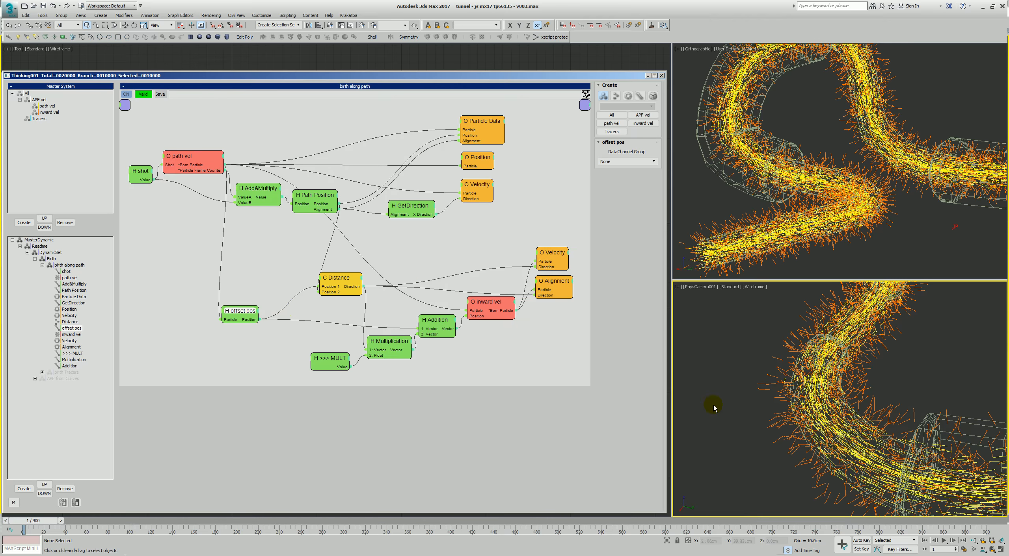
pyautogui.click(552, 252)
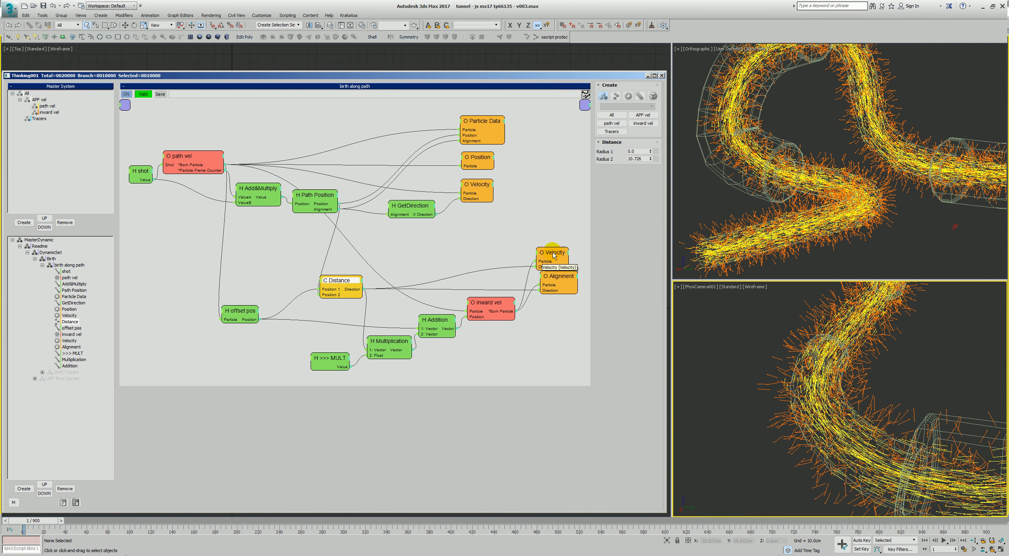
pyautogui.click(552, 251)
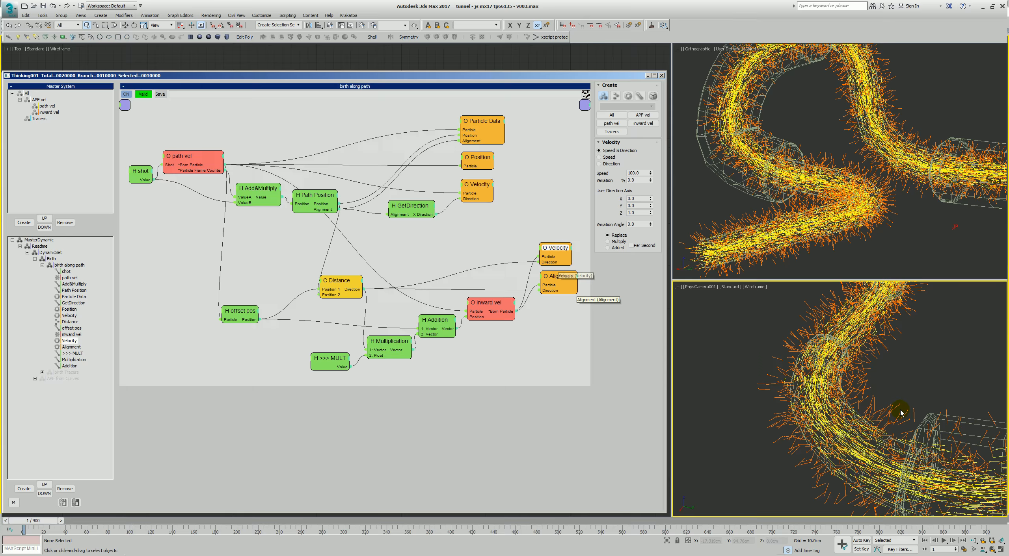
pyautogui.moveTo(927, 341)
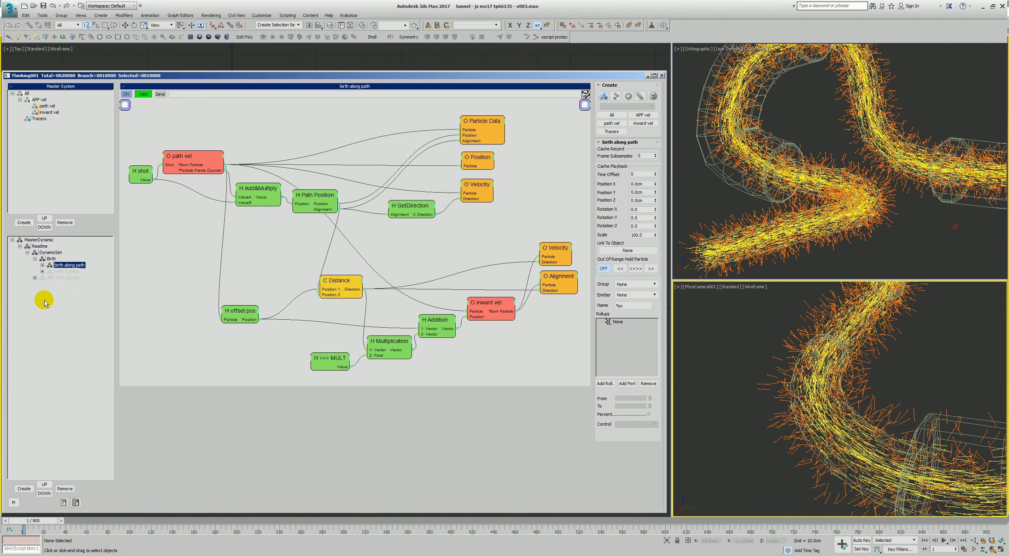
# - Open Birth Tracers, then the APF from Curves set with its APField, INIT and Output graphs
pyautogui.click(67, 272)
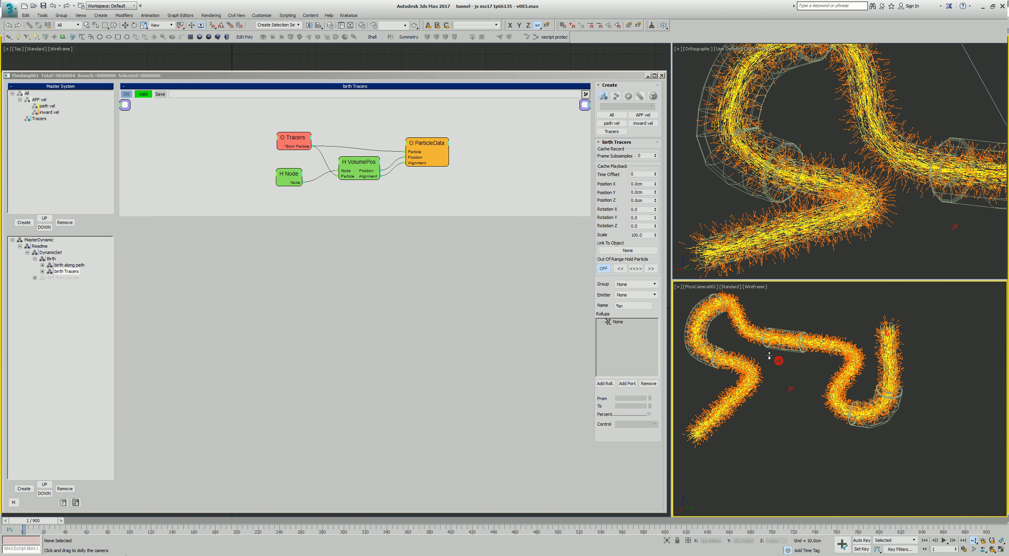
pyautogui.click(40, 118)
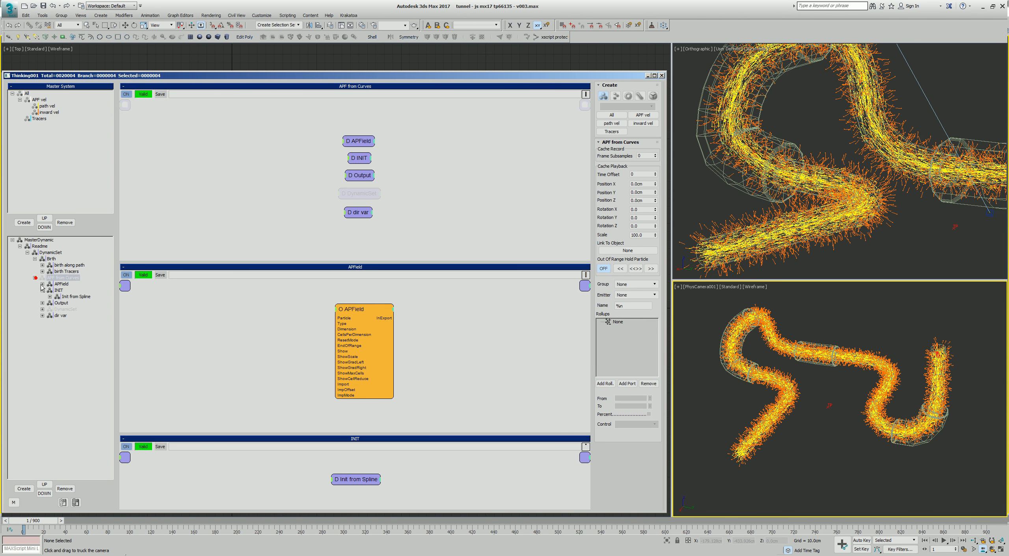
# - Open the APField rule, keep its reset at Simulation Start, then open Init from Spline
pyautogui.click(62, 284)
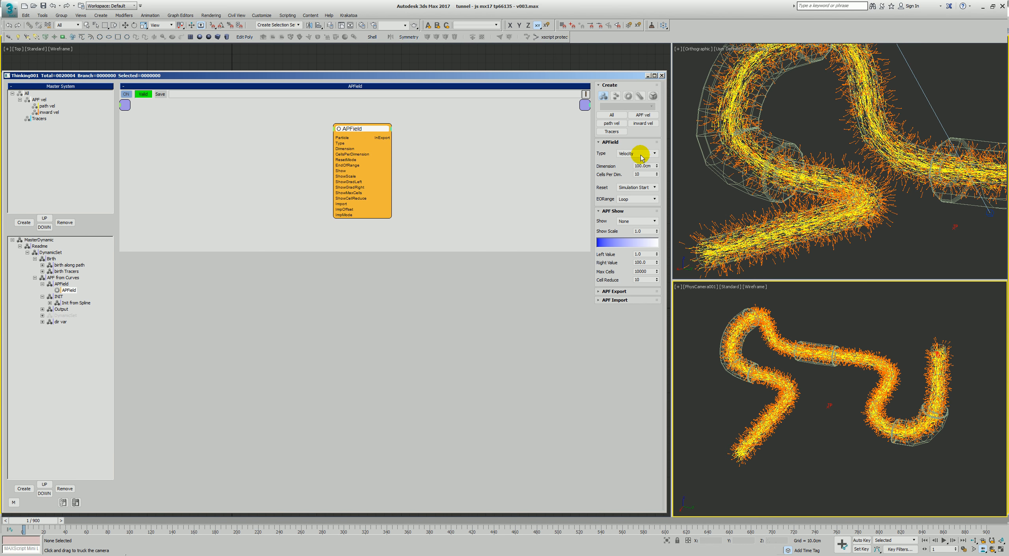
pyautogui.moveTo(644, 181)
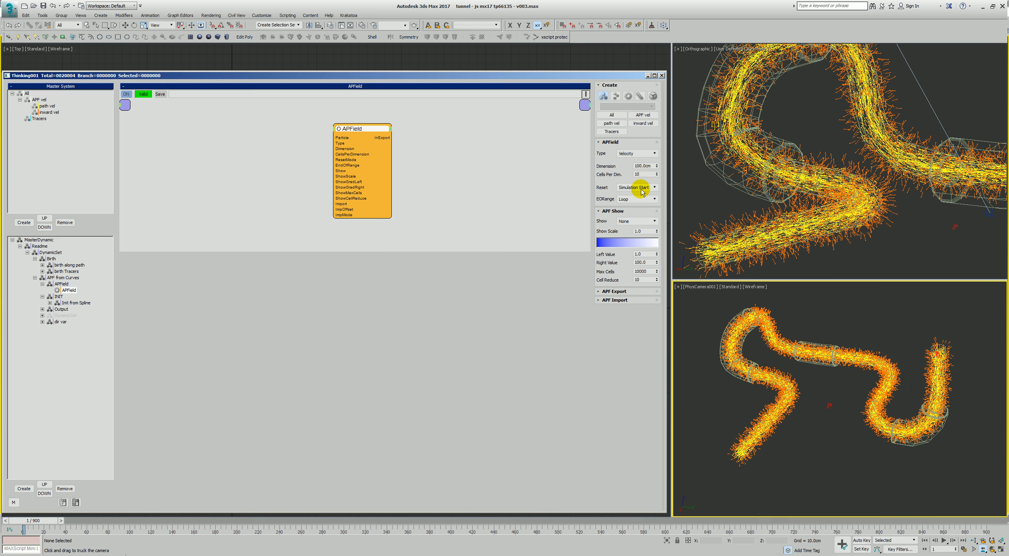
pyautogui.moveTo(944, 402)
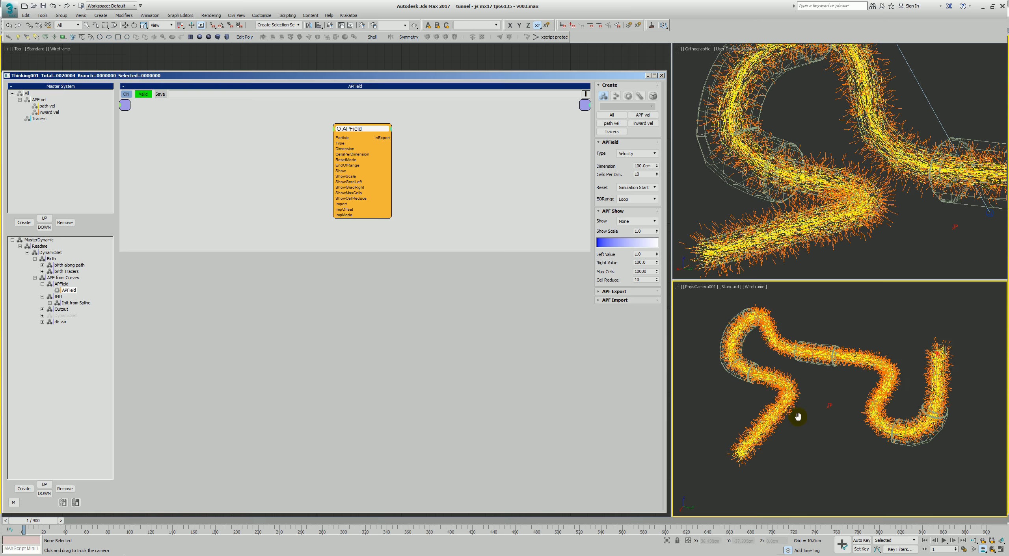
pyautogui.moveTo(792, 444)
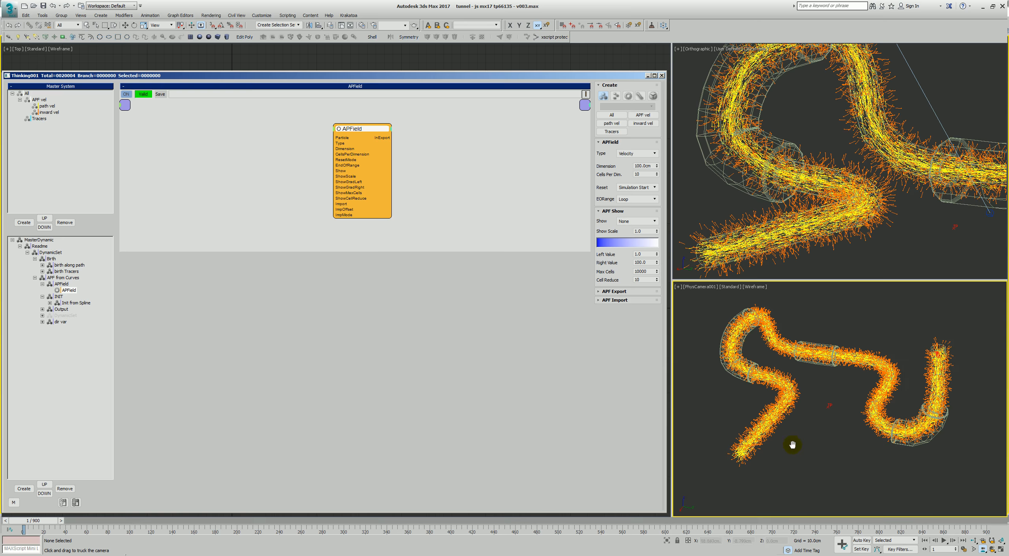
pyautogui.click(654, 199)
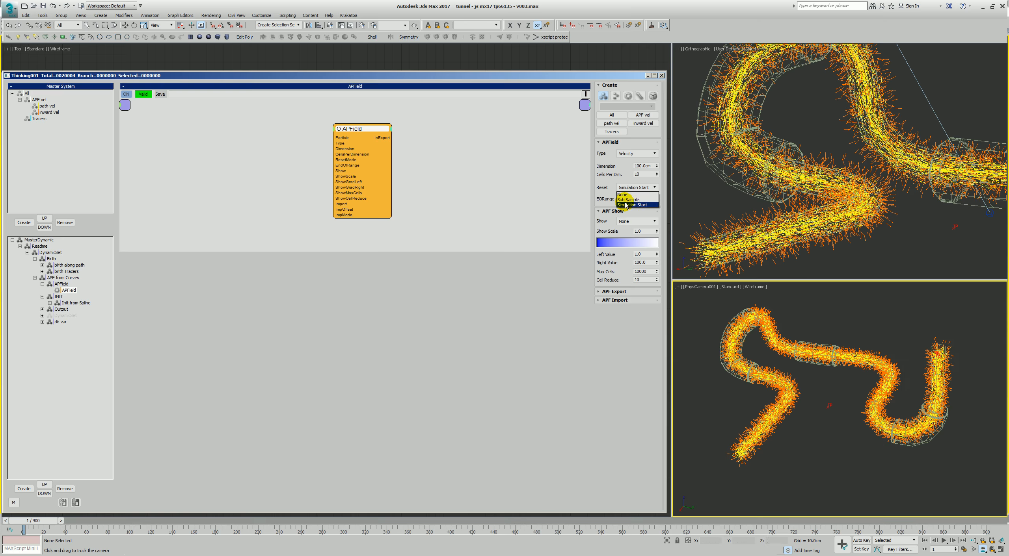
pyautogui.click(635, 194)
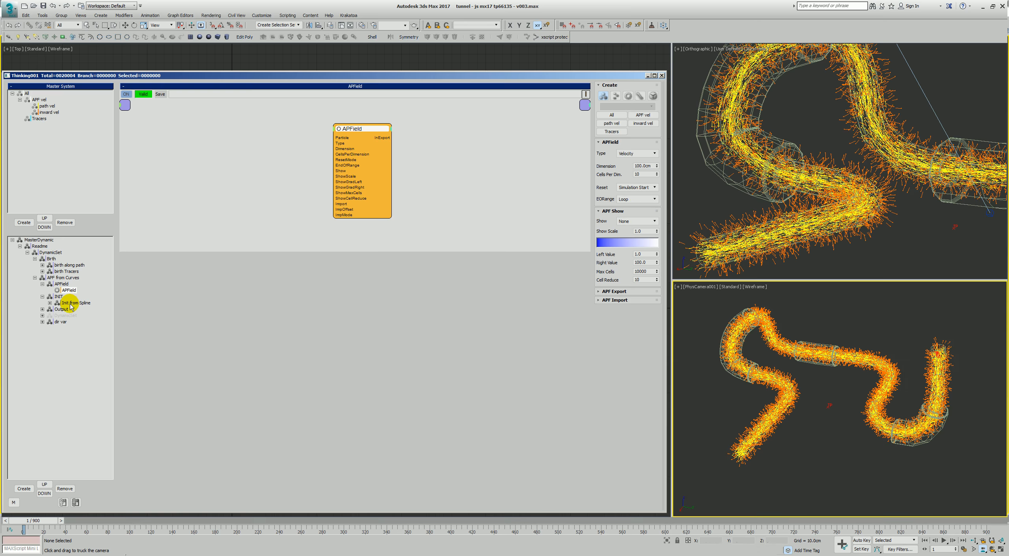
pyautogui.click(74, 303)
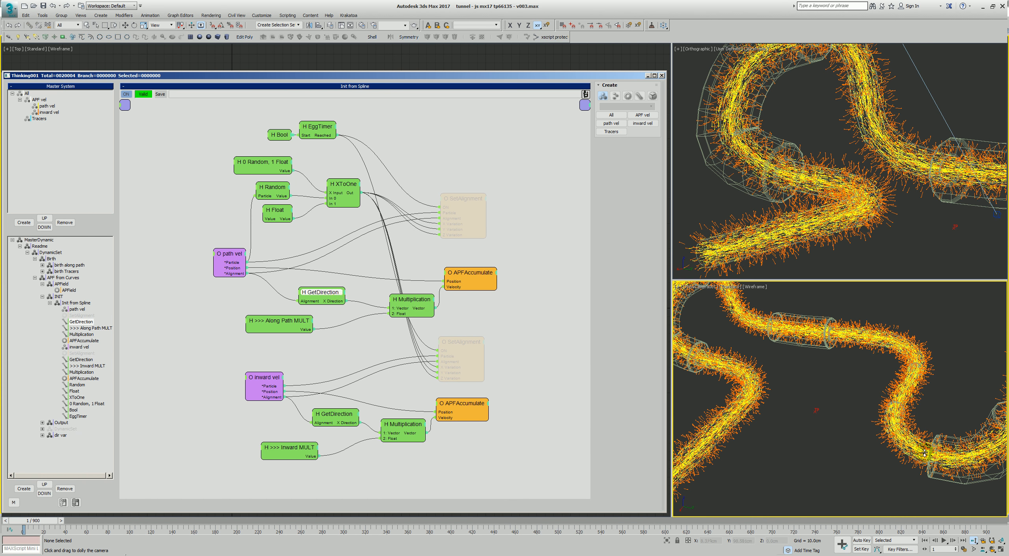
# - Check Along Path MULT (200), set Inward MULT to 20, and inspect Multiplication and inward vel
pyautogui.click(278, 322)
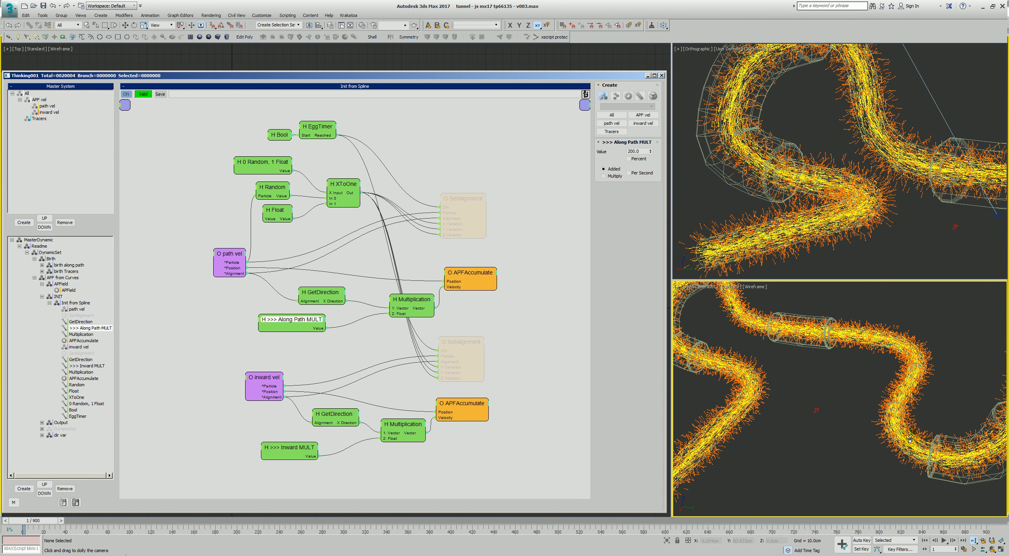
pyautogui.moveTo(581, 355)
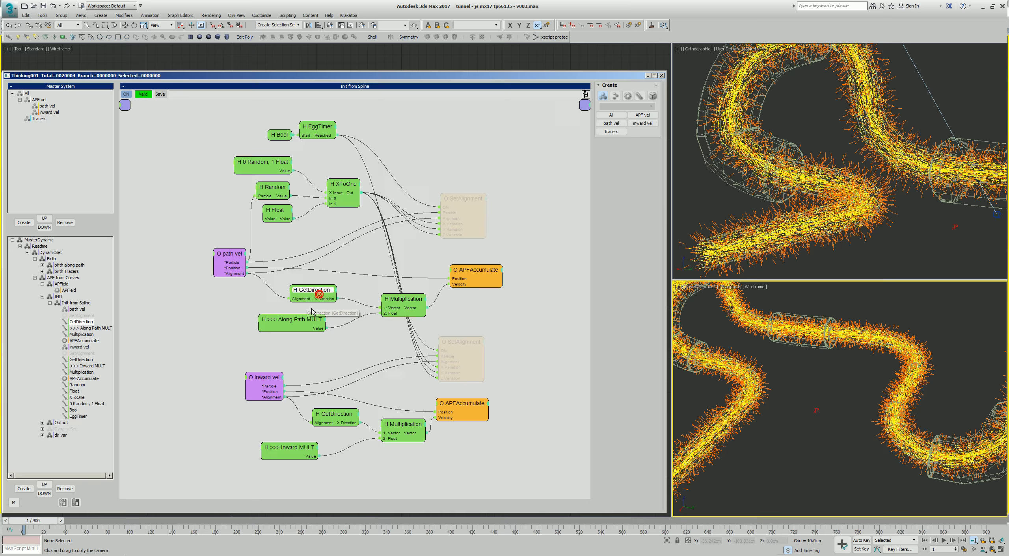
pyautogui.click(291, 323)
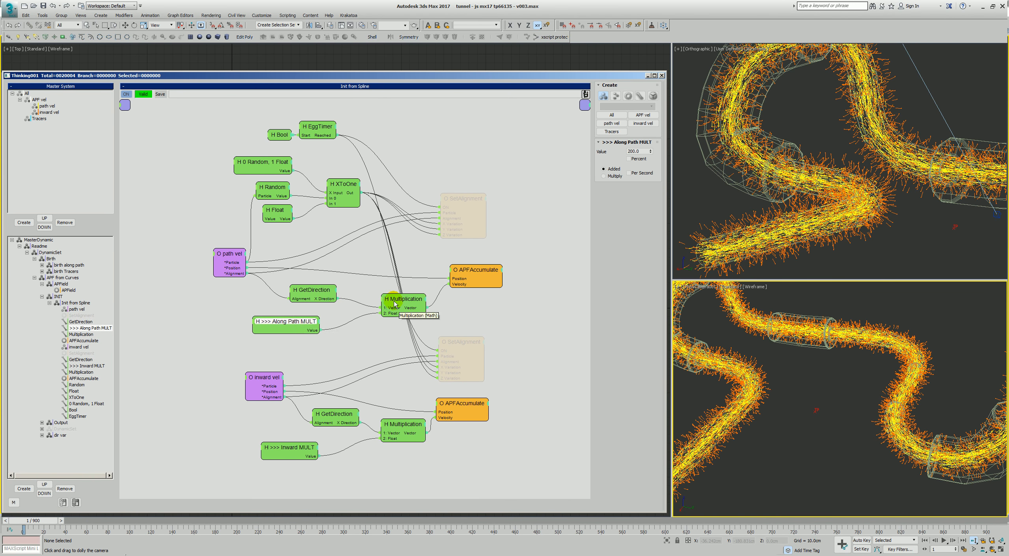
pyautogui.click(402, 300)
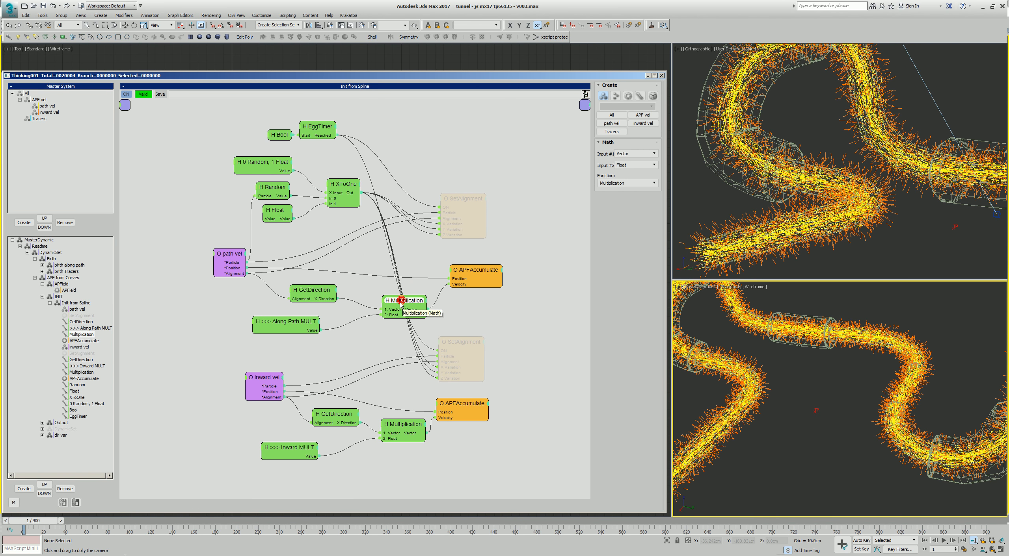
pyautogui.click(469, 273)
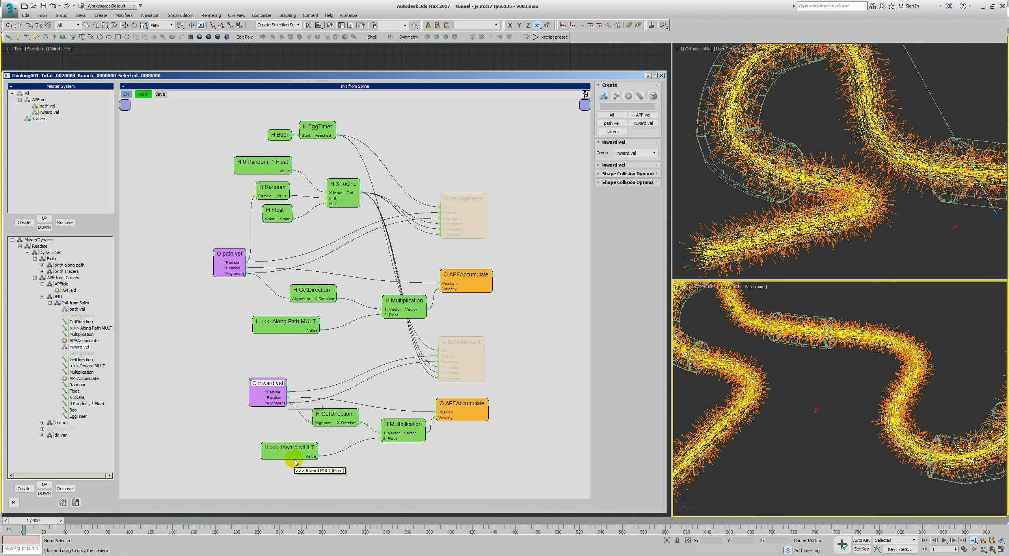
pyautogui.moveTo(288, 325)
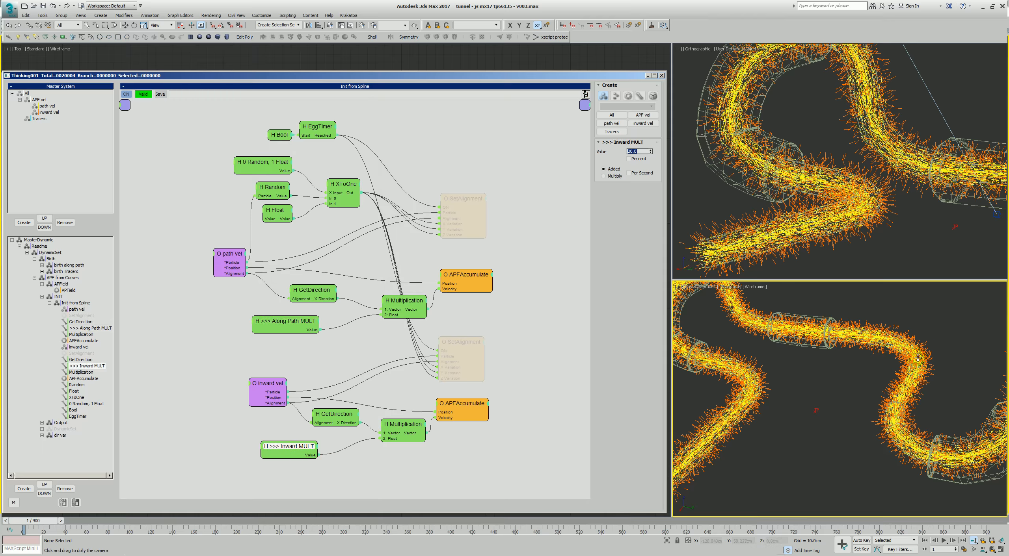
pyautogui.moveTo(300, 397)
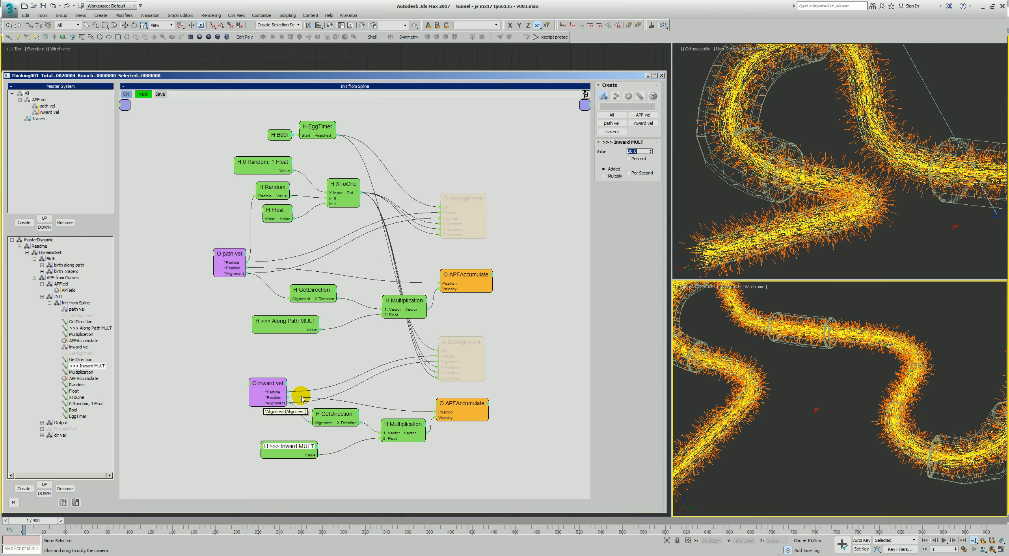
pyautogui.moveTo(373, 465)
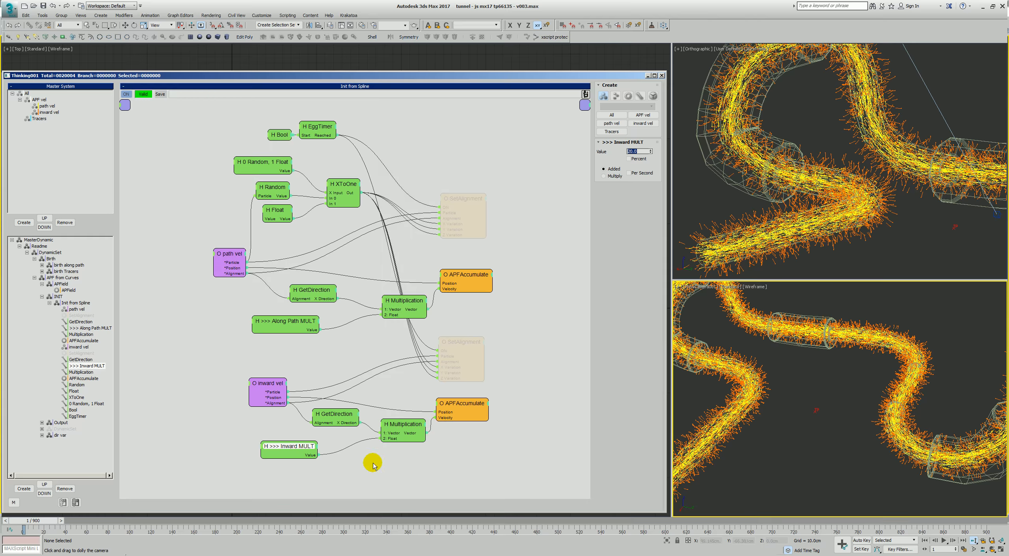
pyautogui.moveTo(895, 377)
pyautogui.write('20')
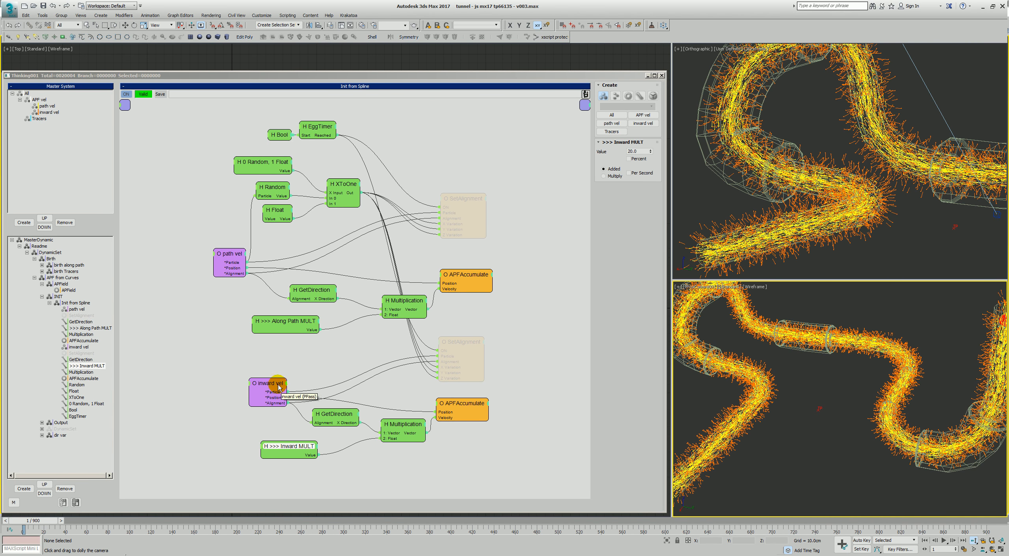
pyautogui.click(266, 384)
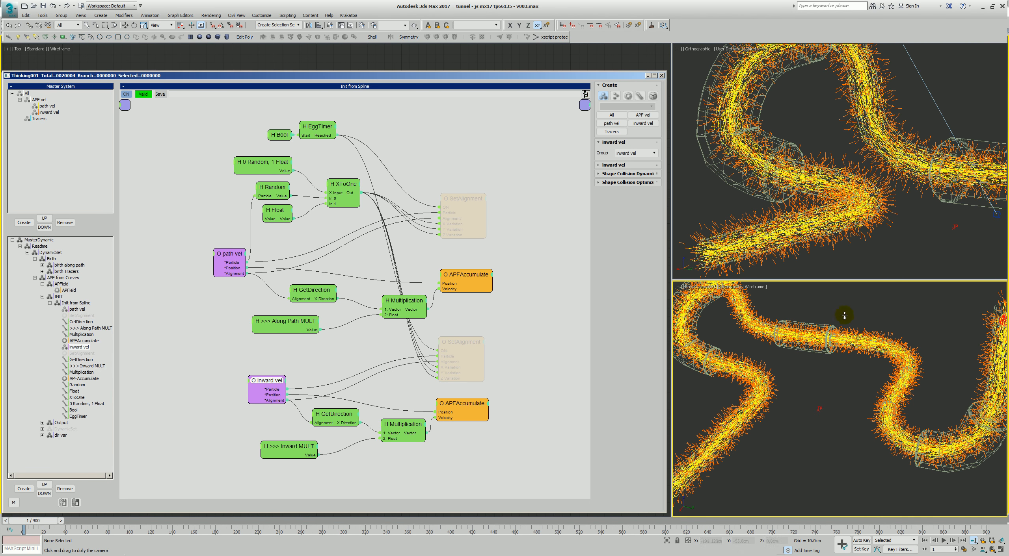
pyautogui.moveTo(352, 445)
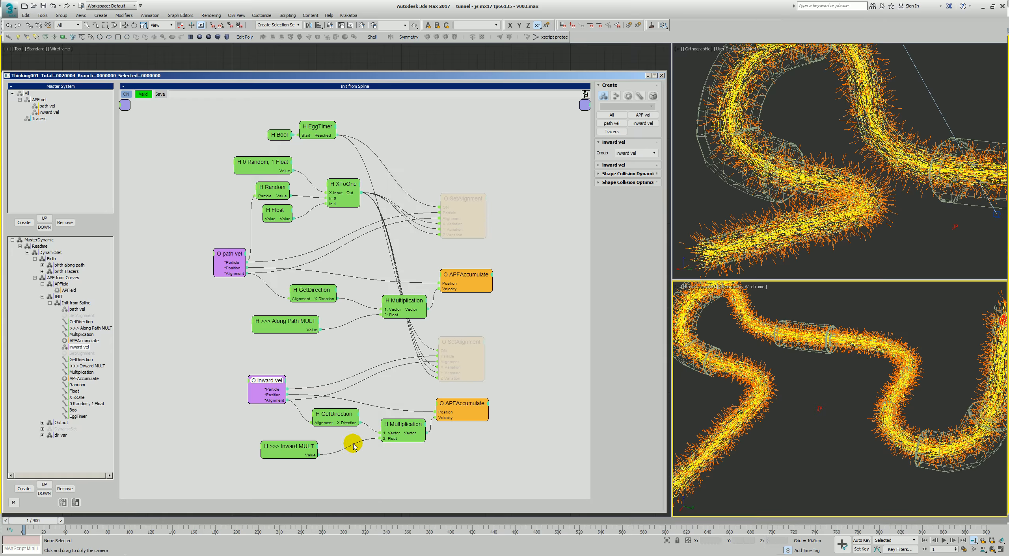
pyautogui.moveTo(875, 335)
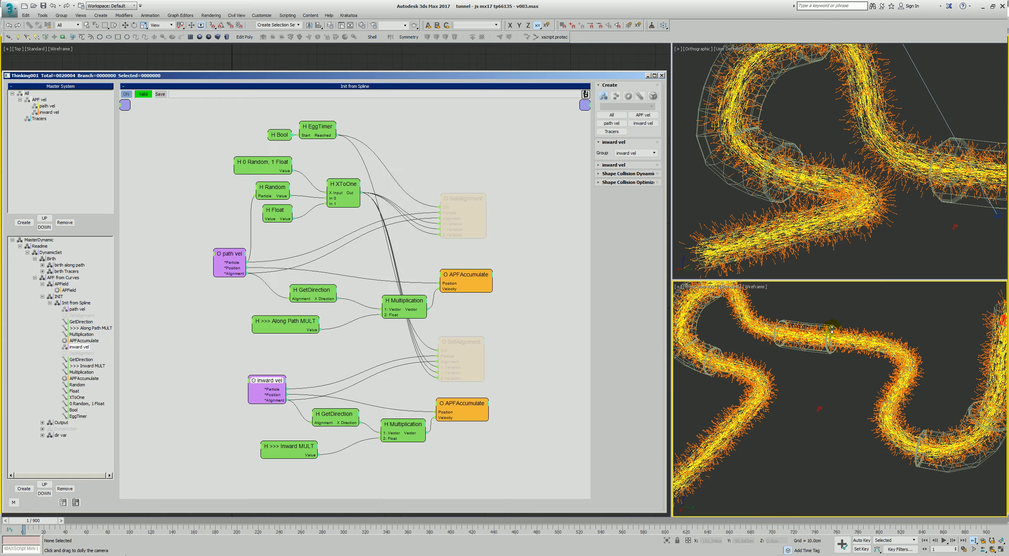
pyautogui.moveTo(830, 329)
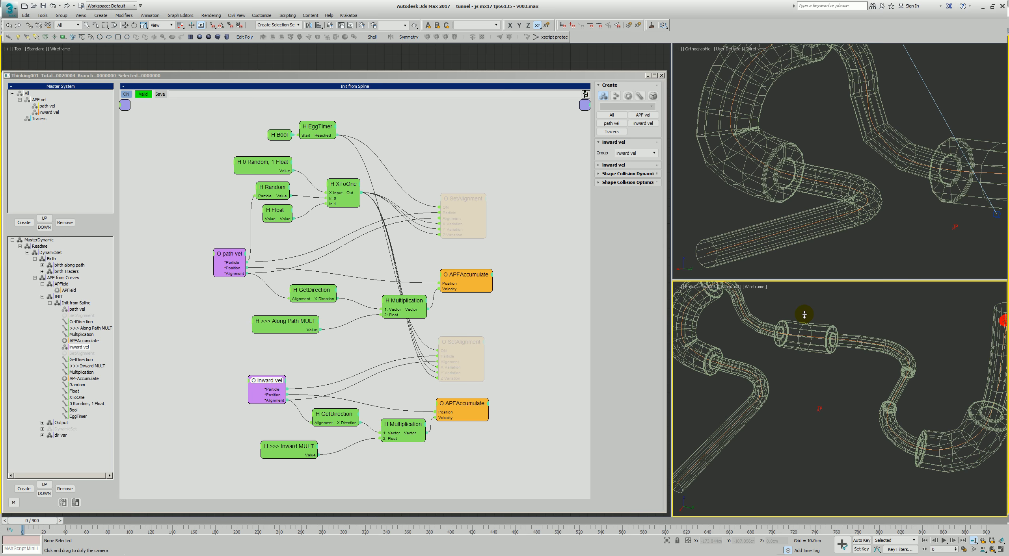
# - Pan the camera across the tube and open the Output rule's APFOutputTo node targeting Tracers
pyautogui.moveTo(805, 315); pyautogui.dragTo(824, 340)
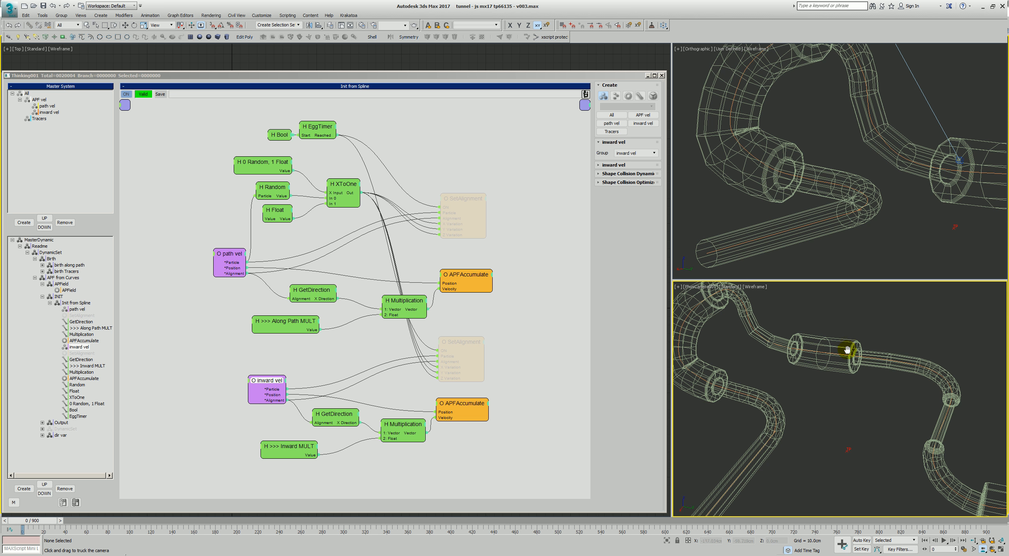
pyautogui.moveTo(756, 324)
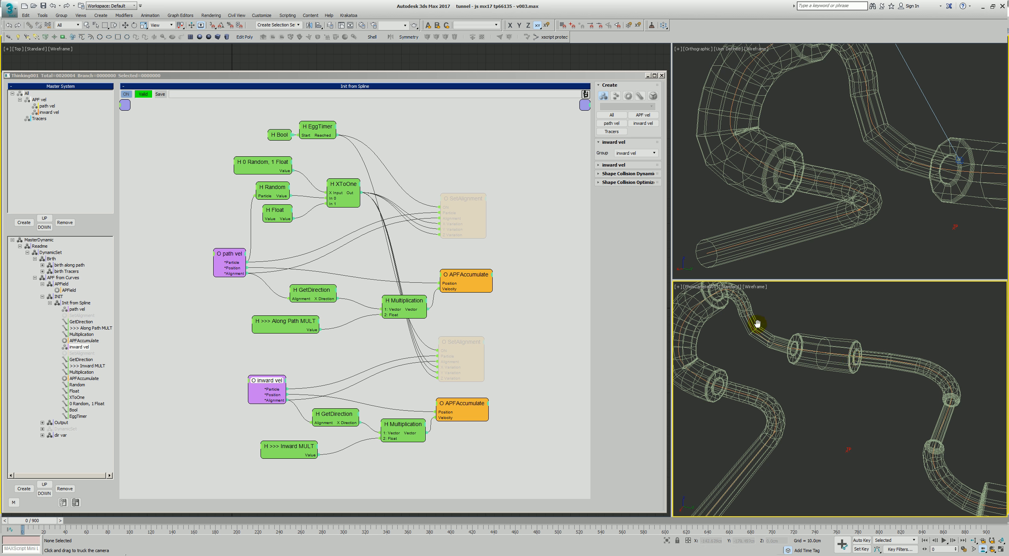
pyautogui.click(75, 302)
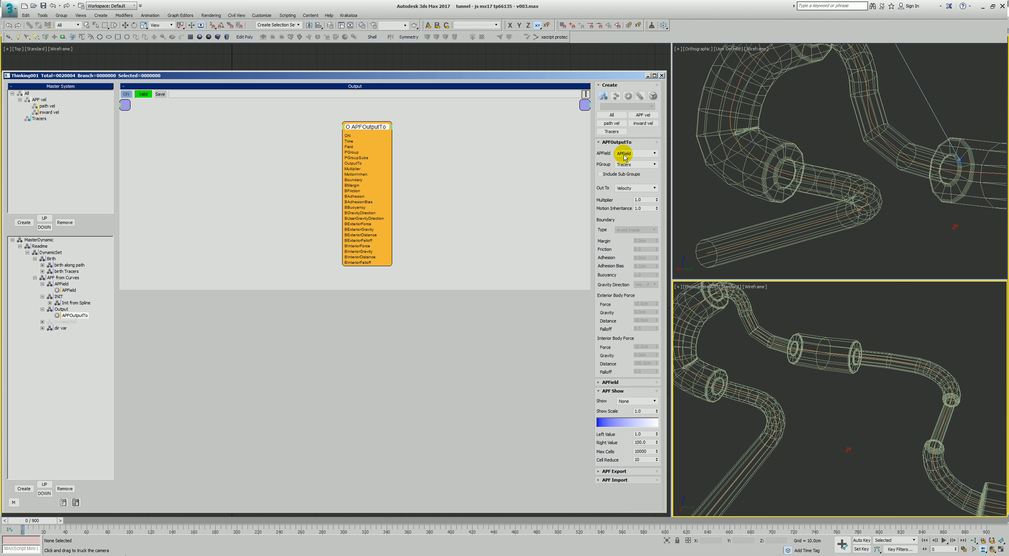
pyautogui.moveTo(649, 166)
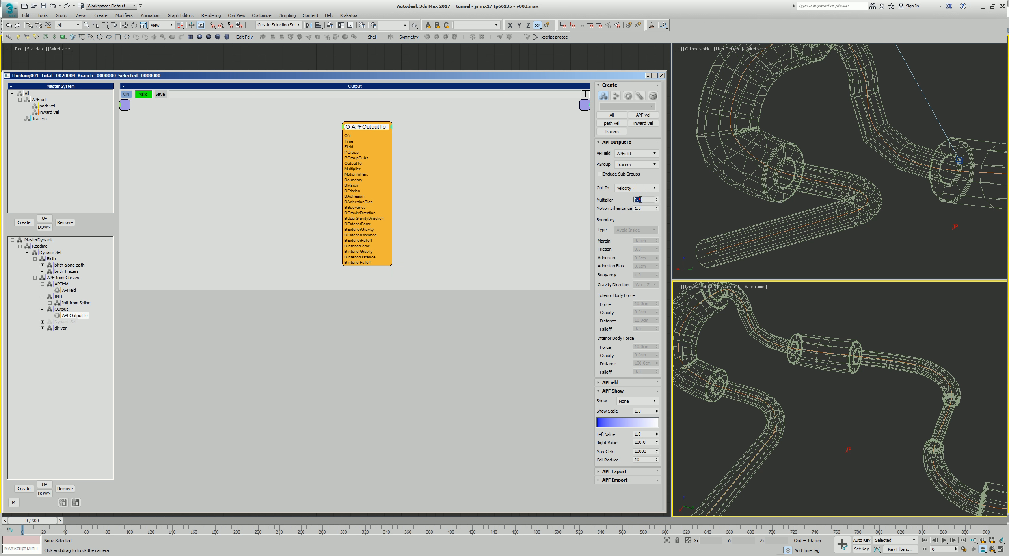
# - Open the dir var rule graph, showing a Tracers group wired into Velocity
pyautogui.click(72, 316)
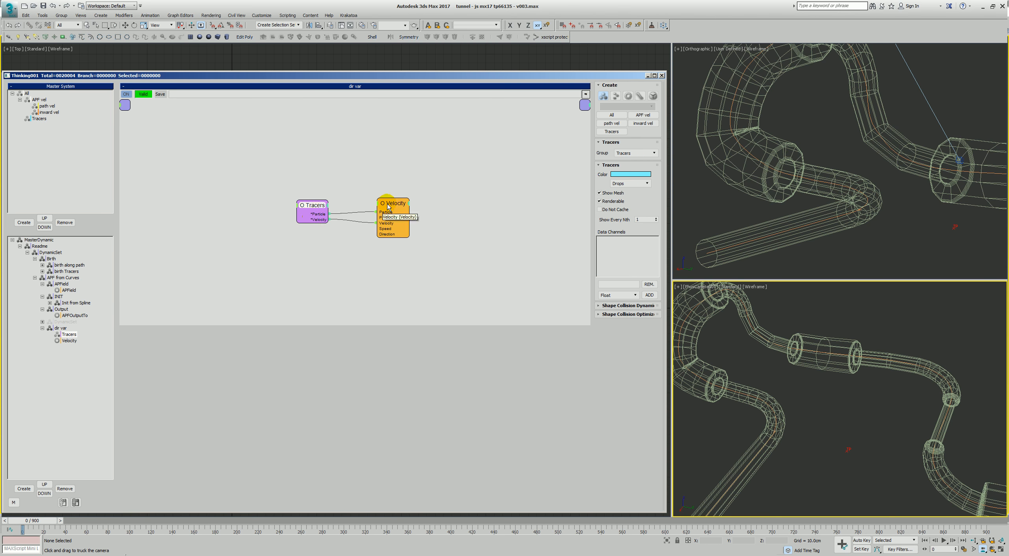
# - Set the Velocity operator's speed to 1.0 along Z with 0.01 variation
pyautogui.click(389, 205)
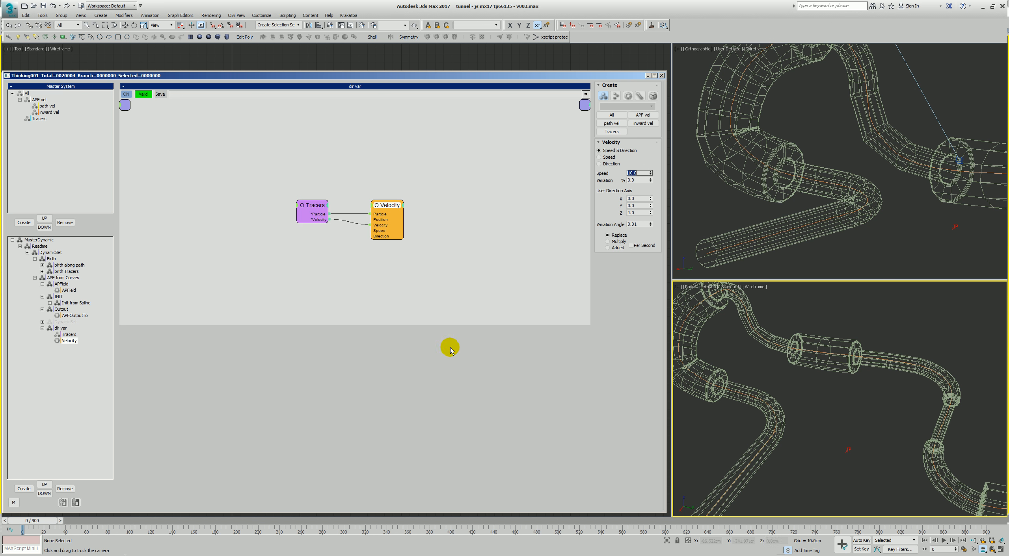
pyautogui.moveTo(653, 191)
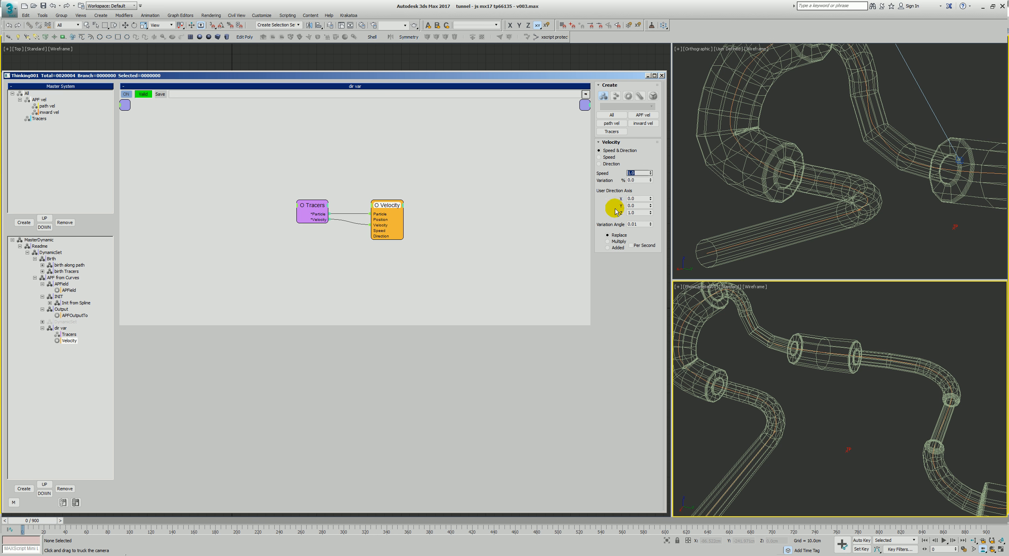
pyautogui.click(639, 224)
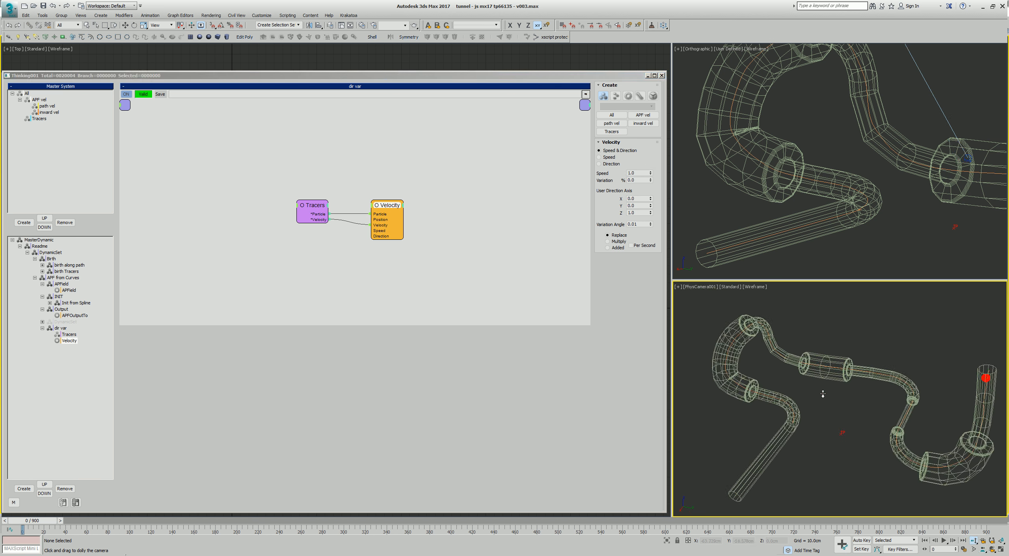
pyautogui.moveTo(779, 358)
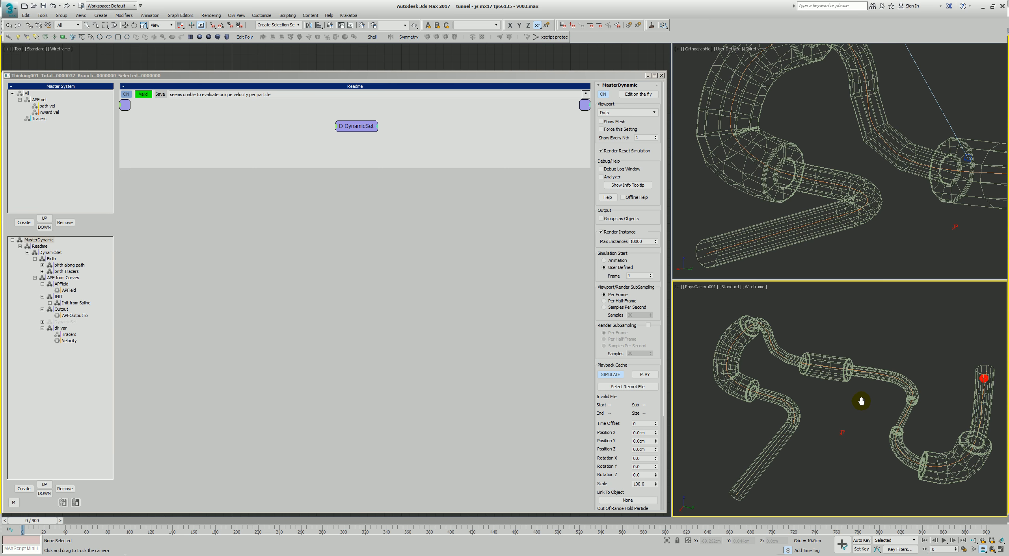
# - Reset the simulation and scrub frames until tracer particles fill the tunnel
pyautogui.click(609, 374)
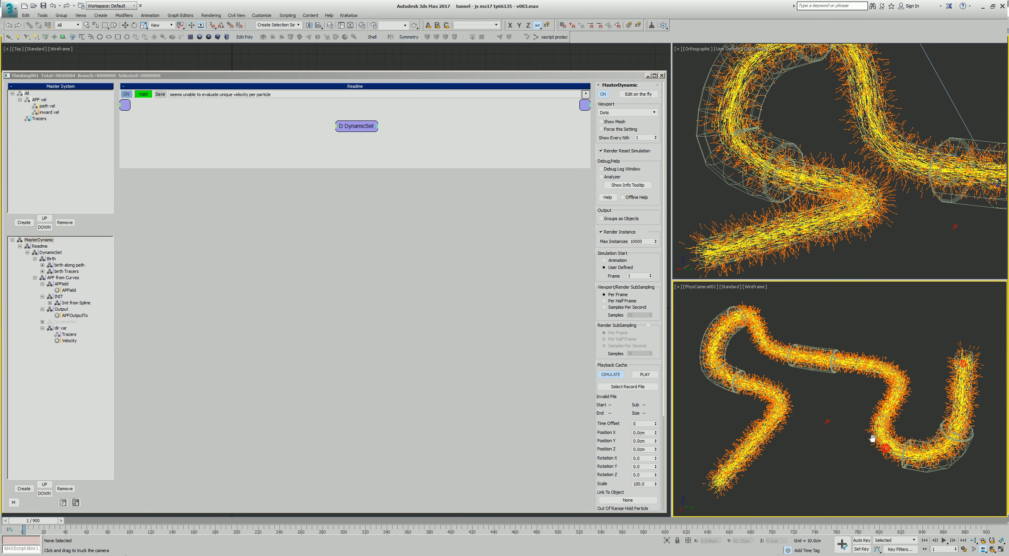
pyautogui.moveTo(872, 438); pyautogui.dragTo(884, 389)
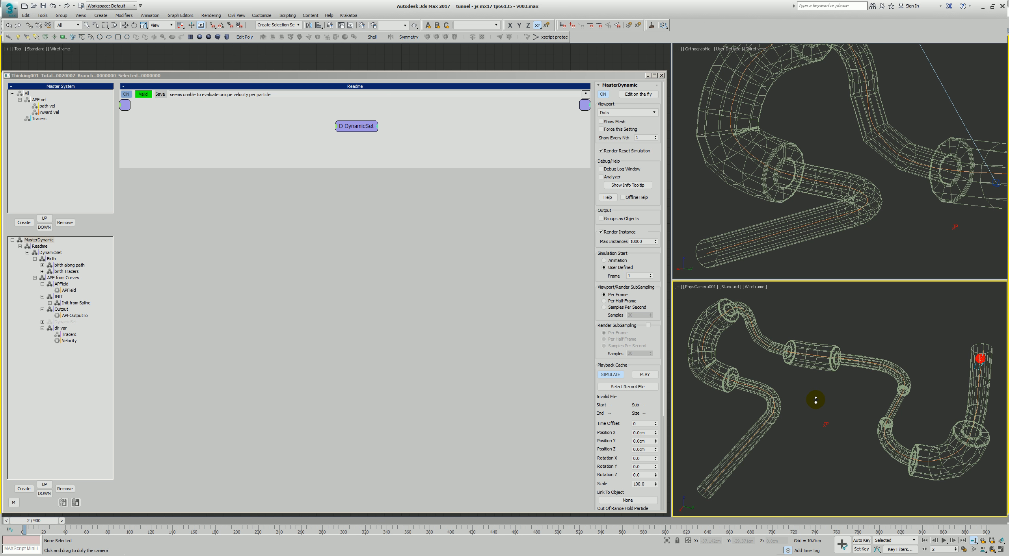
pyautogui.moveTo(859, 364)
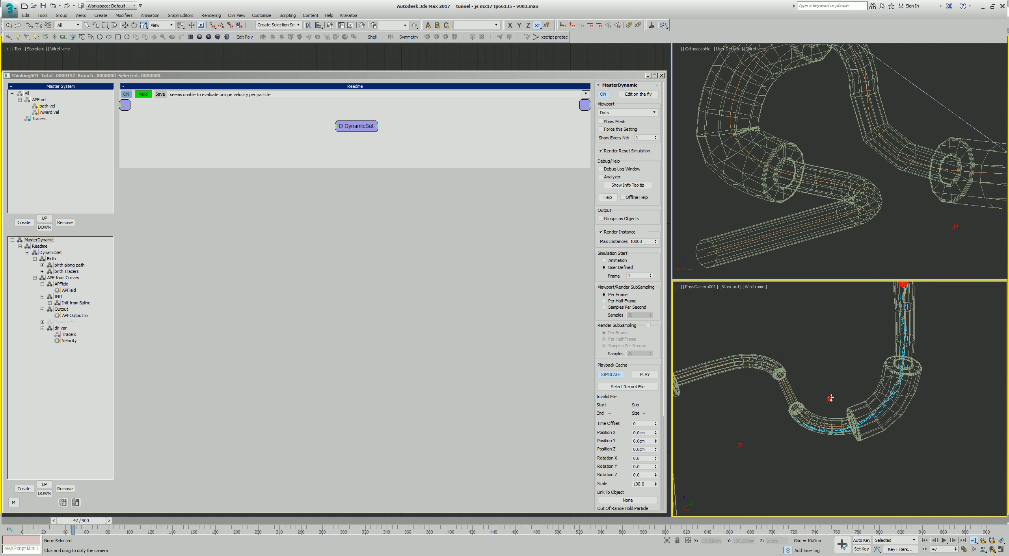
pyautogui.moveTo(831, 398); pyautogui.dragTo(814, 415)
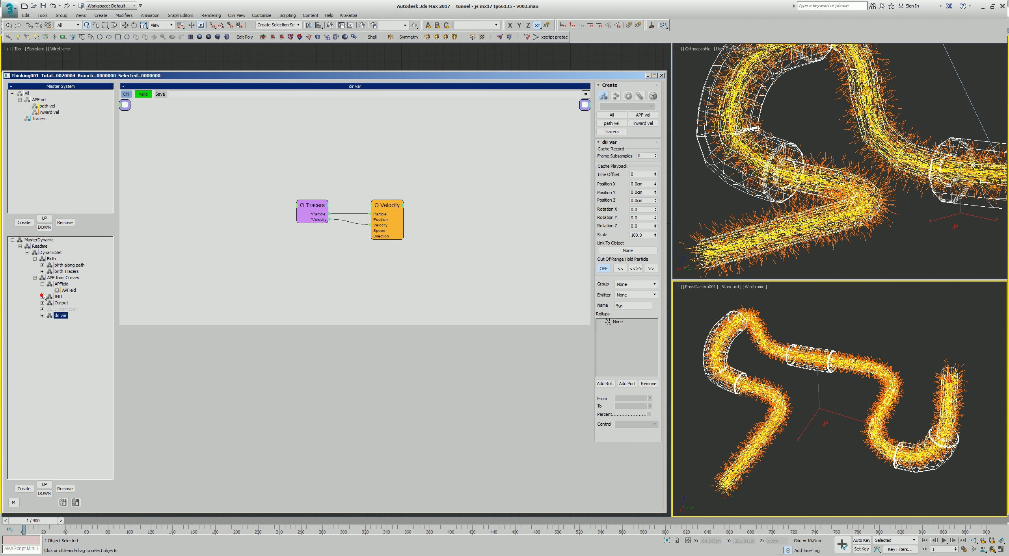
# - Recheck Birth Tracers, birth along path and Path Position, then open Init from Spline
pyautogui.click(67, 271)
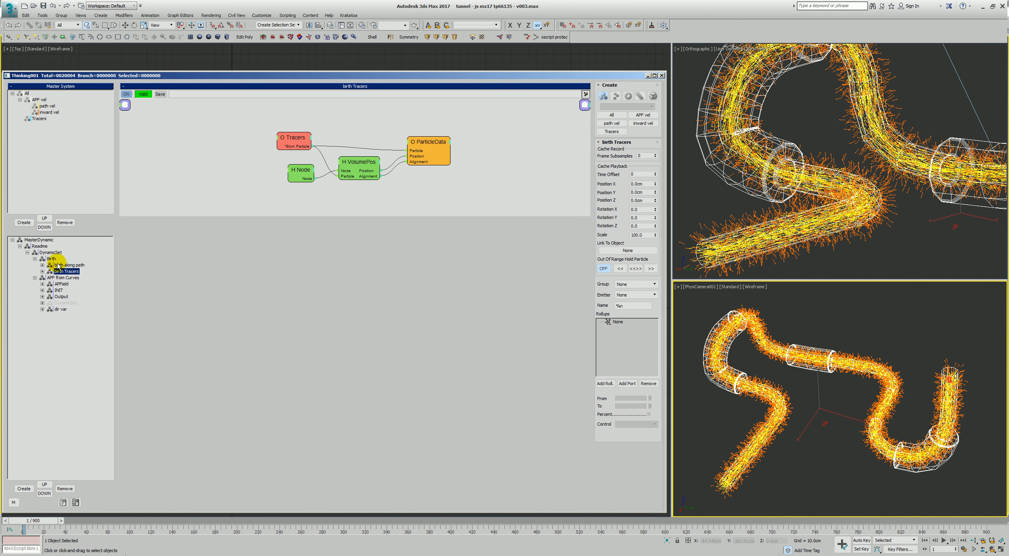
pyautogui.click(67, 265)
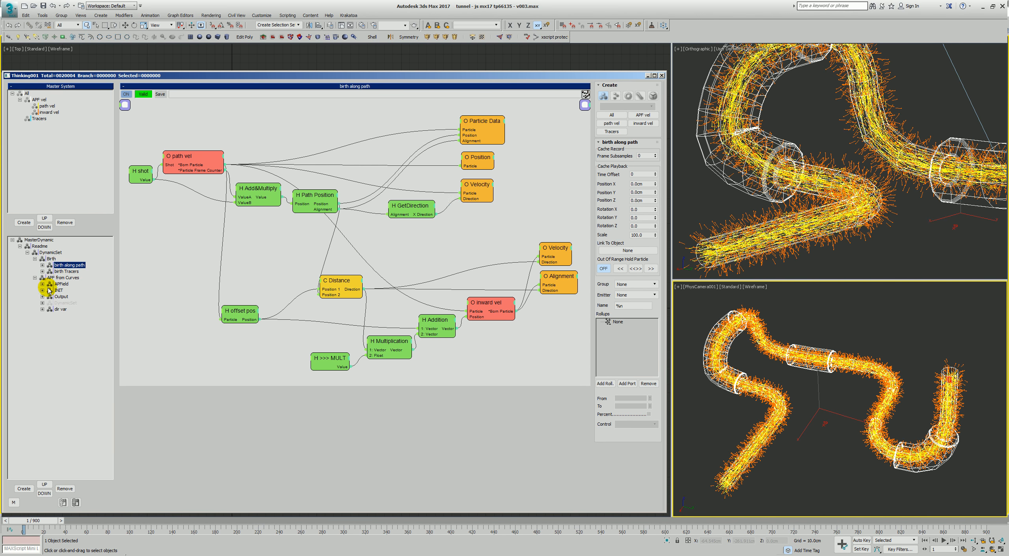
pyautogui.click(56, 290)
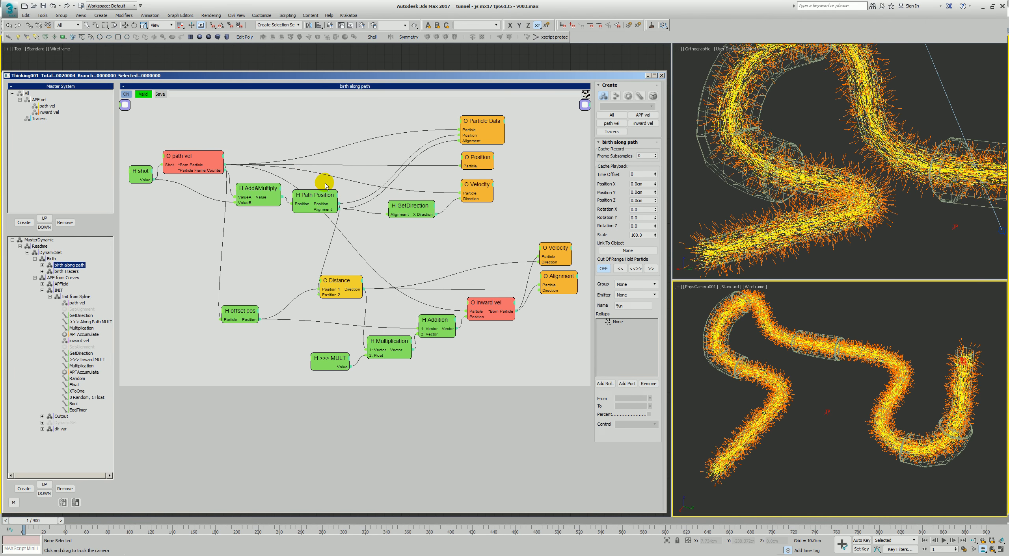
pyautogui.click(314, 196)
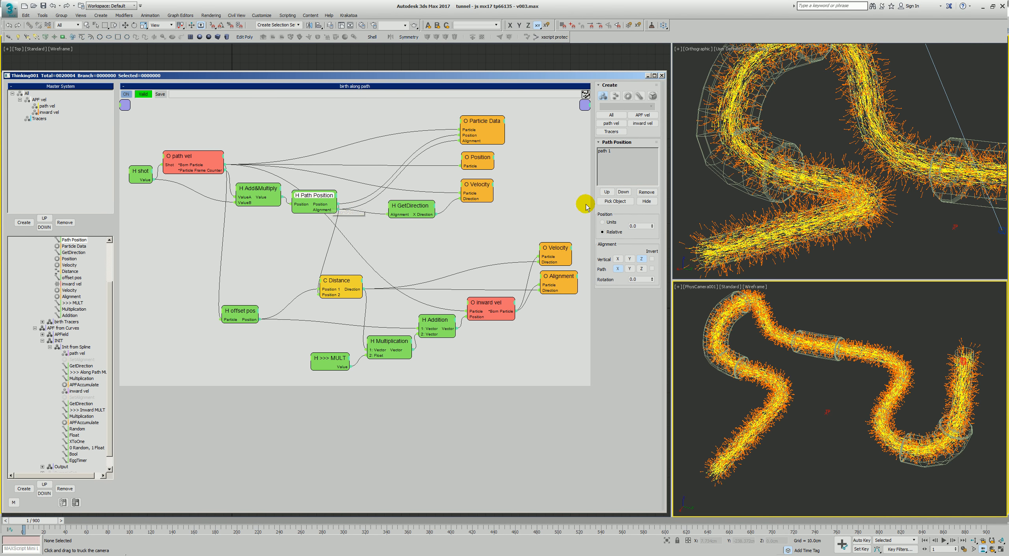
pyautogui.moveTo(186, 158)
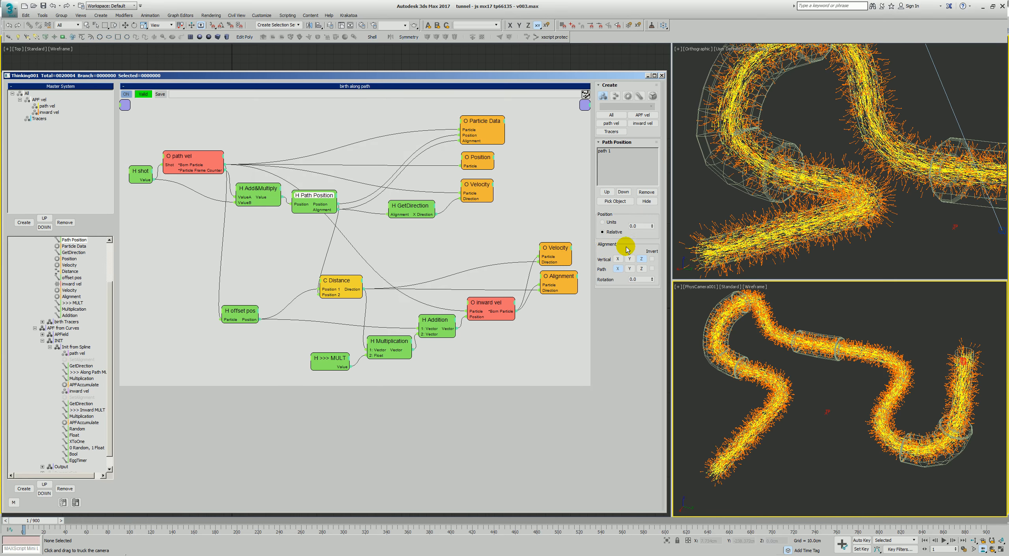
pyautogui.click(481, 121)
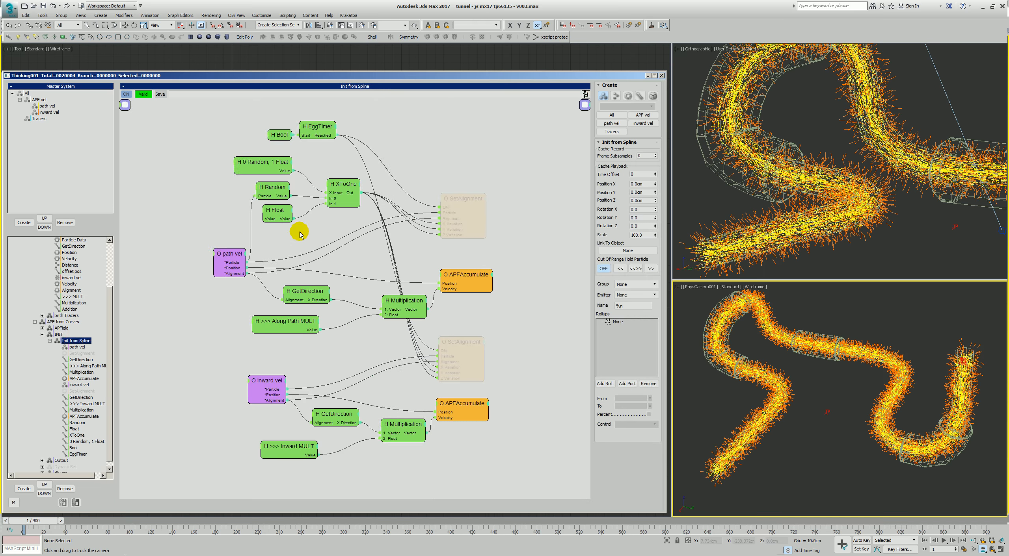
pyautogui.moveTo(450, 279)
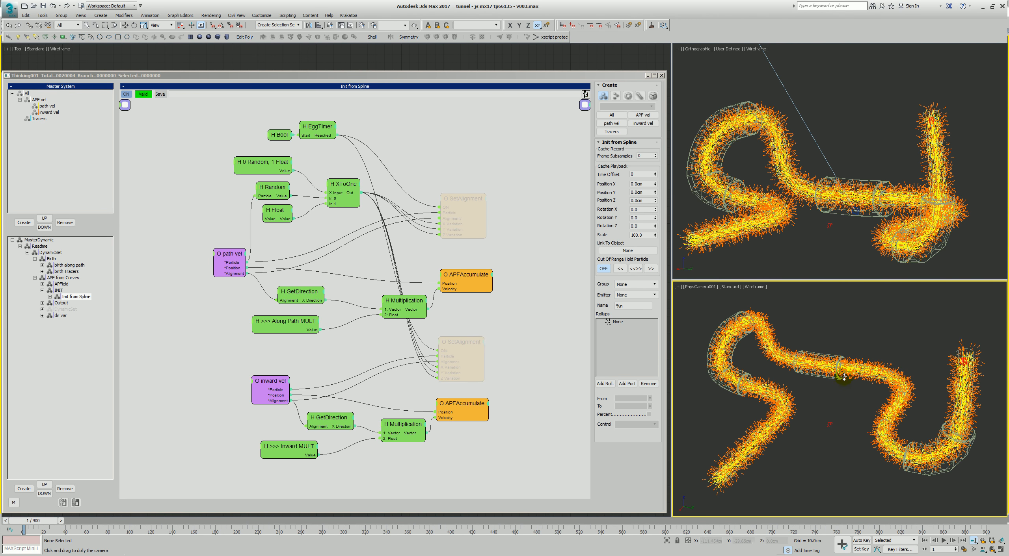
pyautogui.moveTo(842, 366)
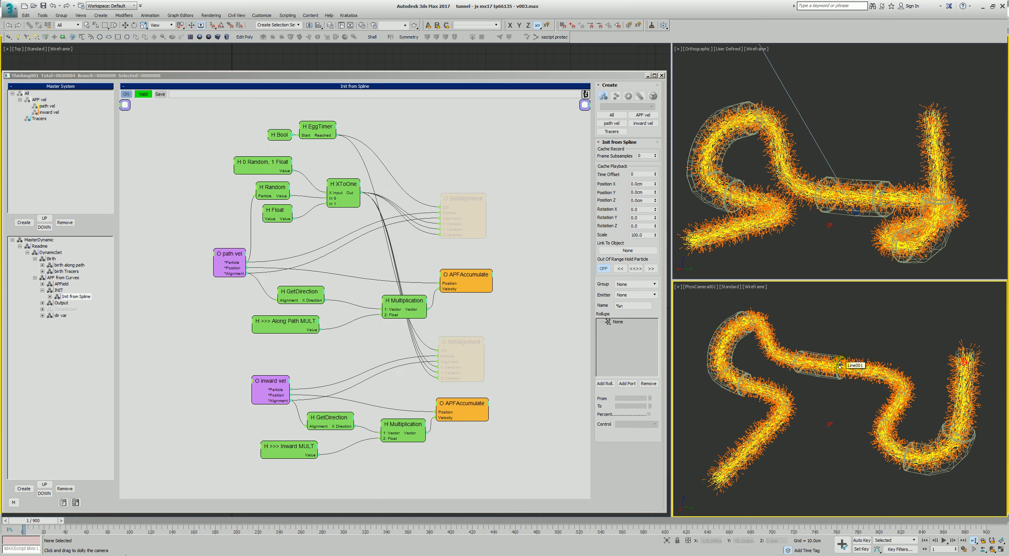